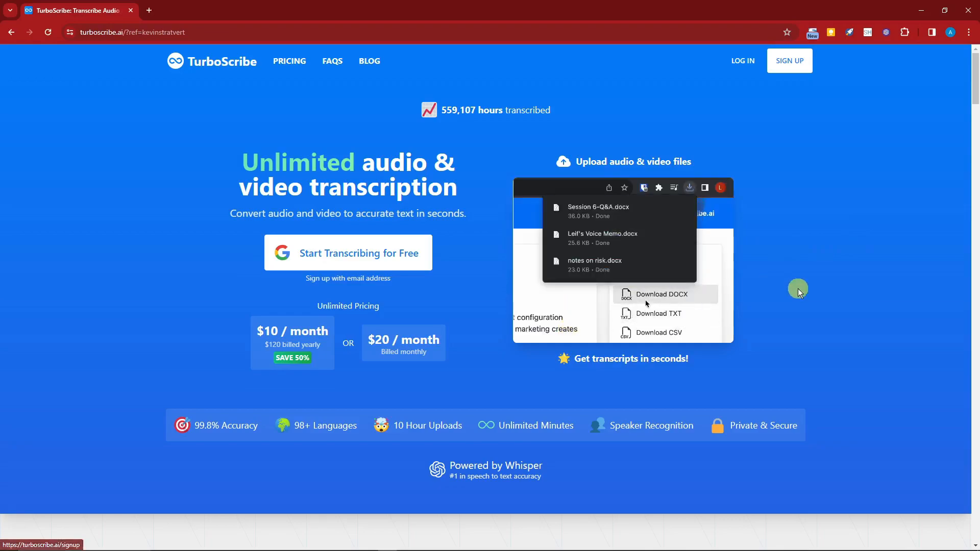
Scroll down and back up the TurboScribe homepage before logging in.
scroll(down, 3)
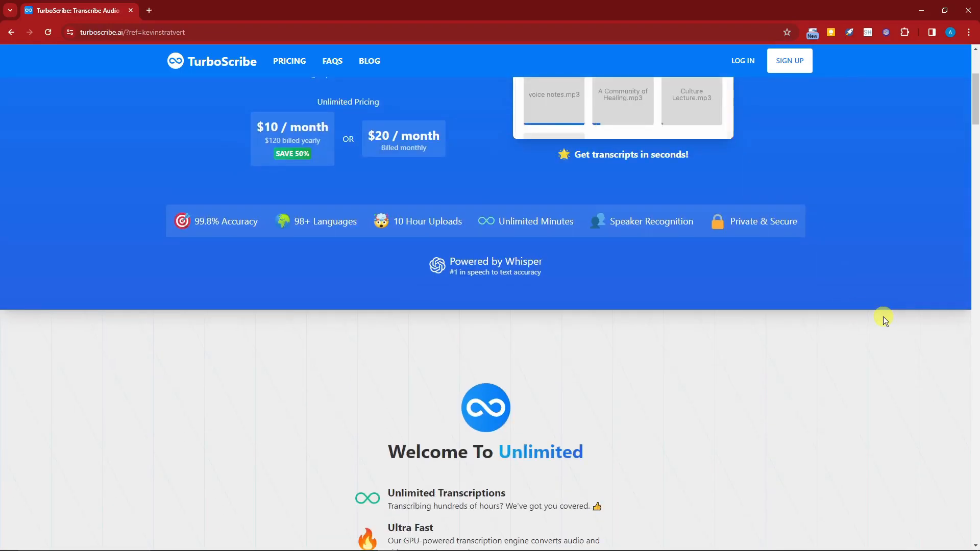
scroll(up, 3)
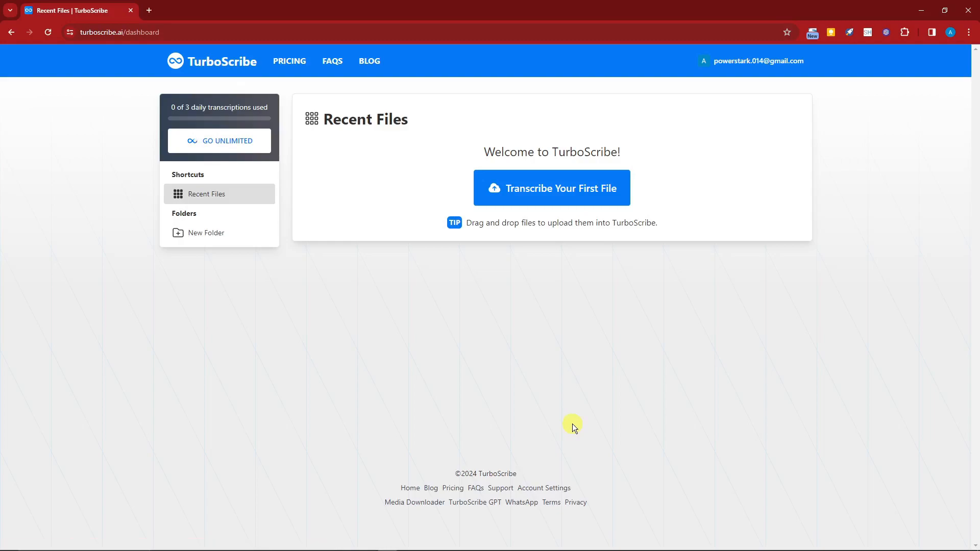
mouse_move(573, 396)
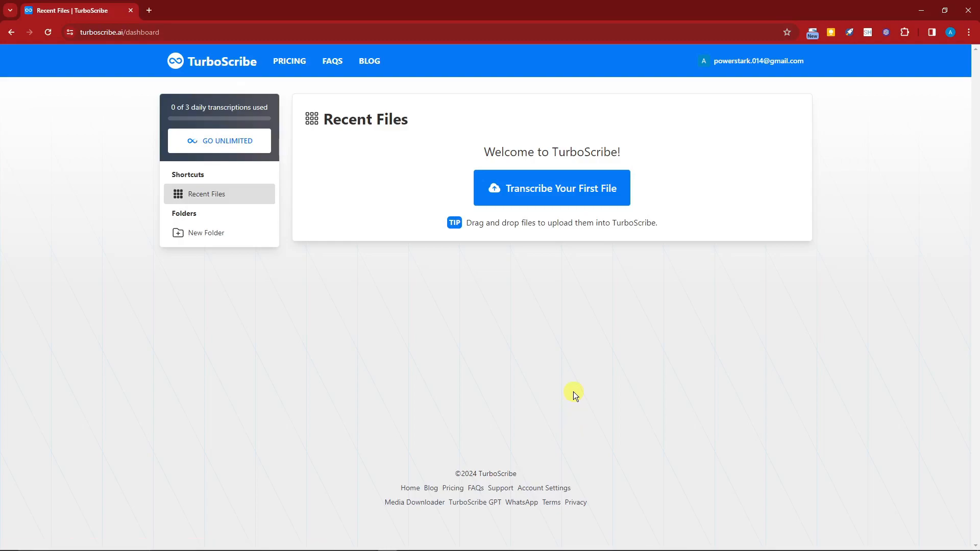
mouse_move(493, 294)
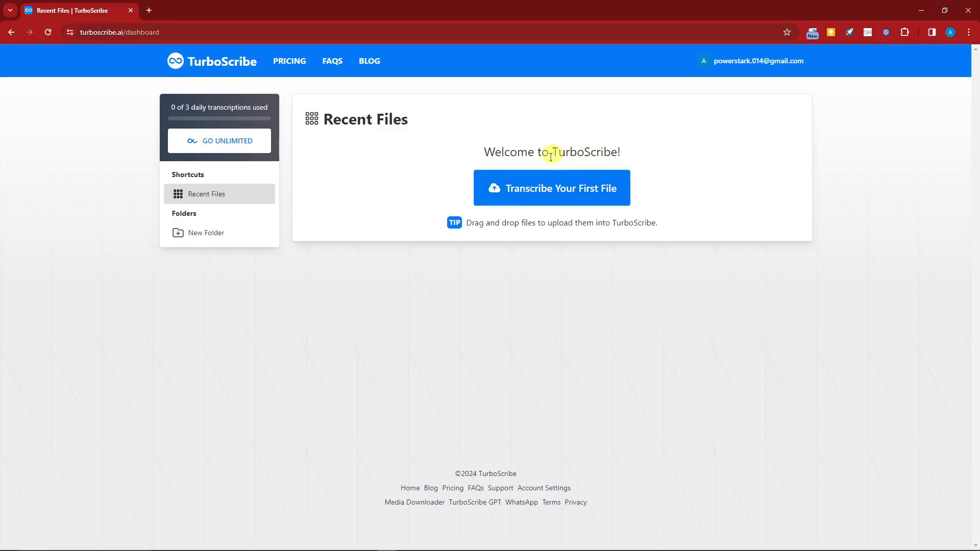
Start uploading a new file via 'Transcribe Your First File'.
click(551, 188)
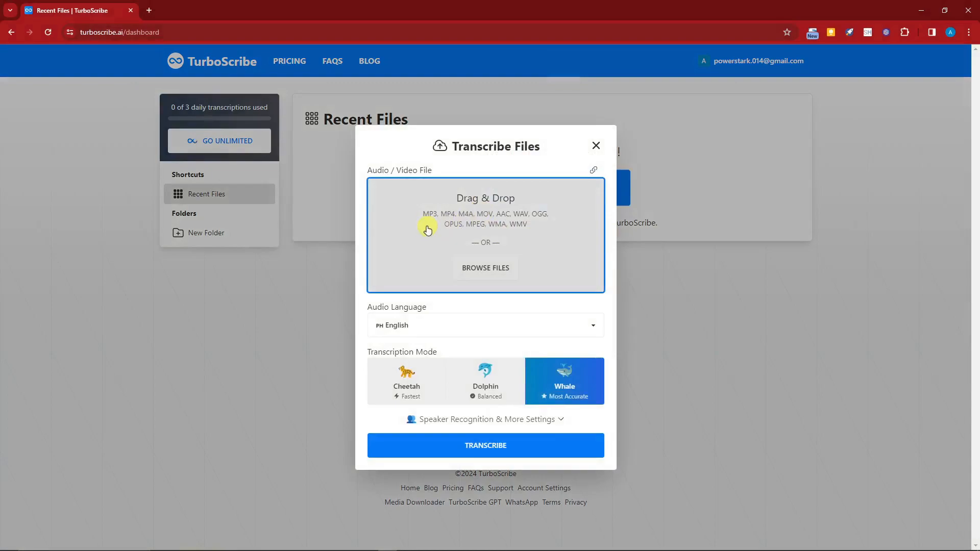
mouse_move(517, 196)
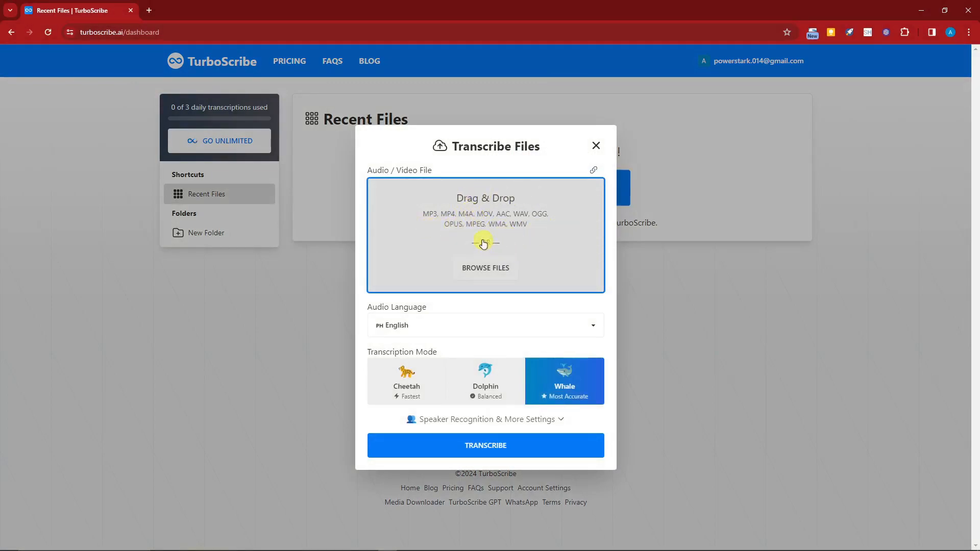
Browse to the RAW folder and attach sample file.mp3 for transcription.
click(485, 268)
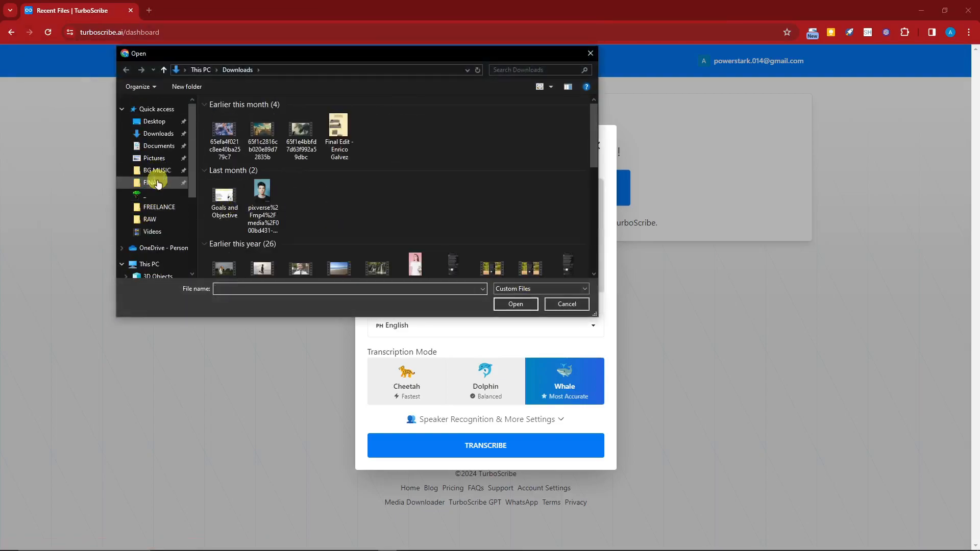
click(150, 219)
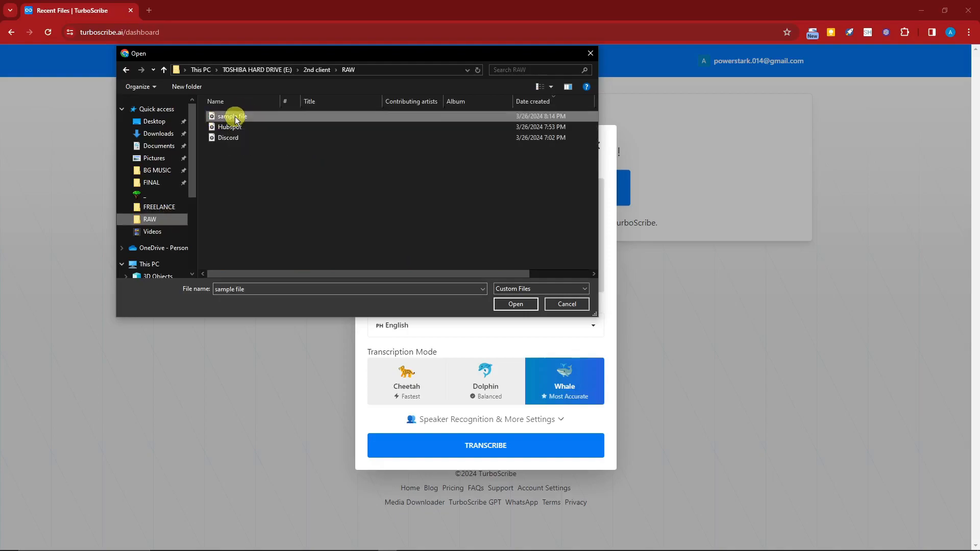
click(514, 304)
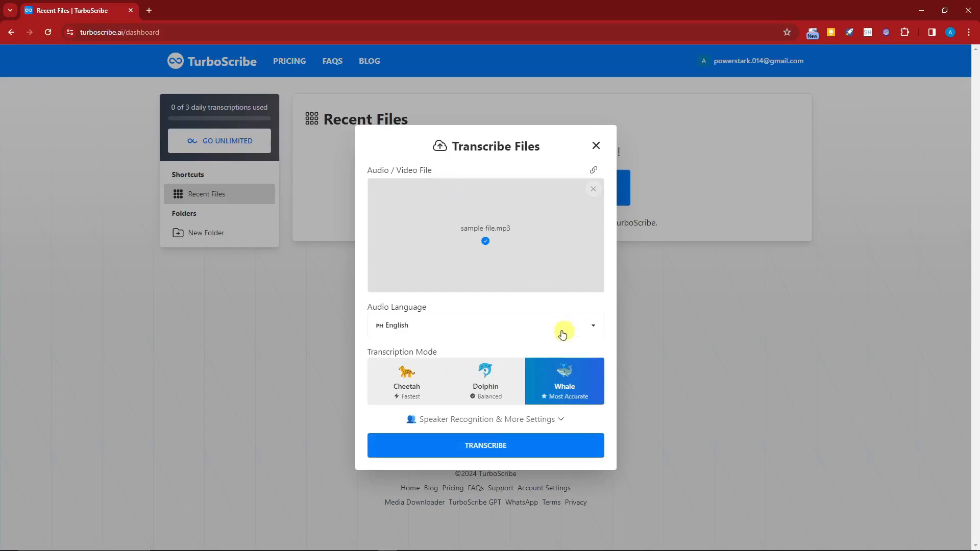
Submit sample file.mp3 for transcription in English with Whale mode, extra settings unchecked.
click(485, 324)
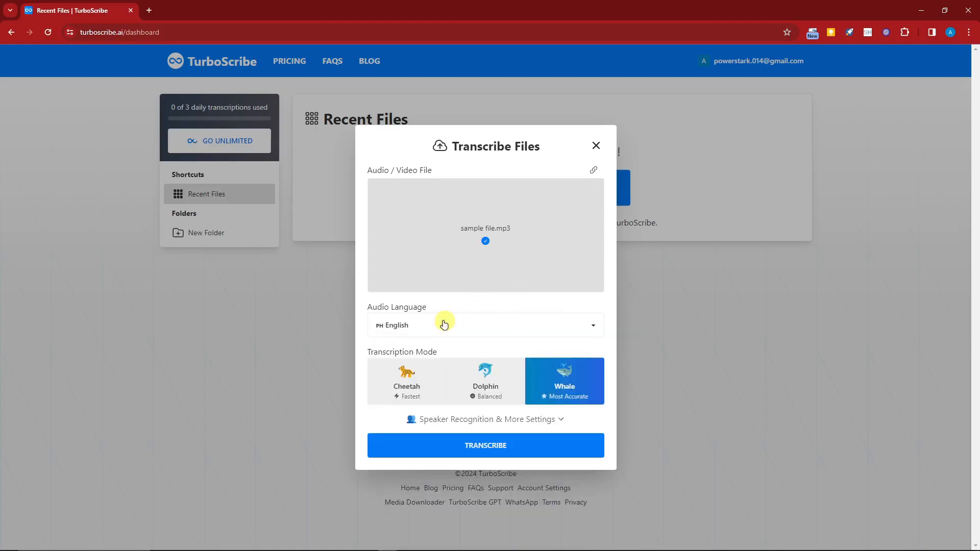
mouse_move(441, 329)
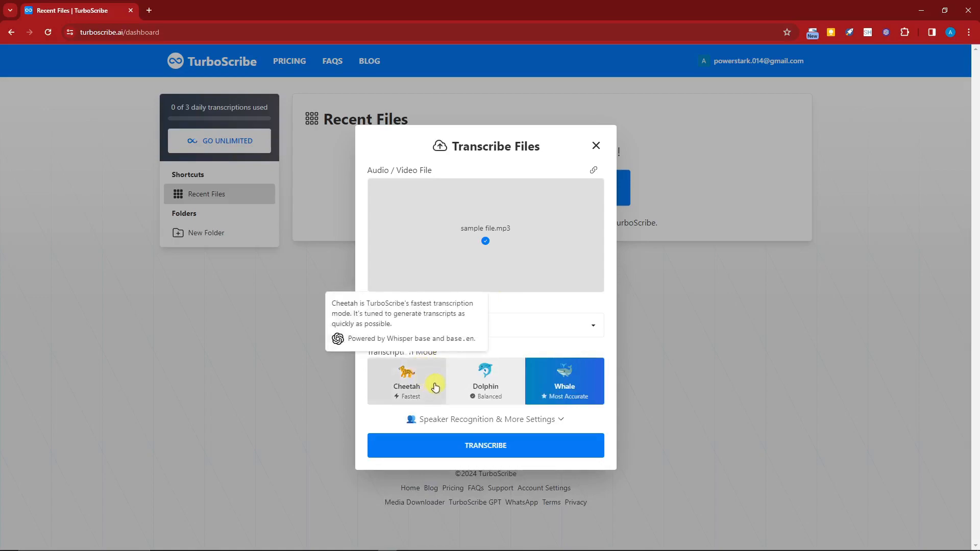
mouse_move(563, 387)
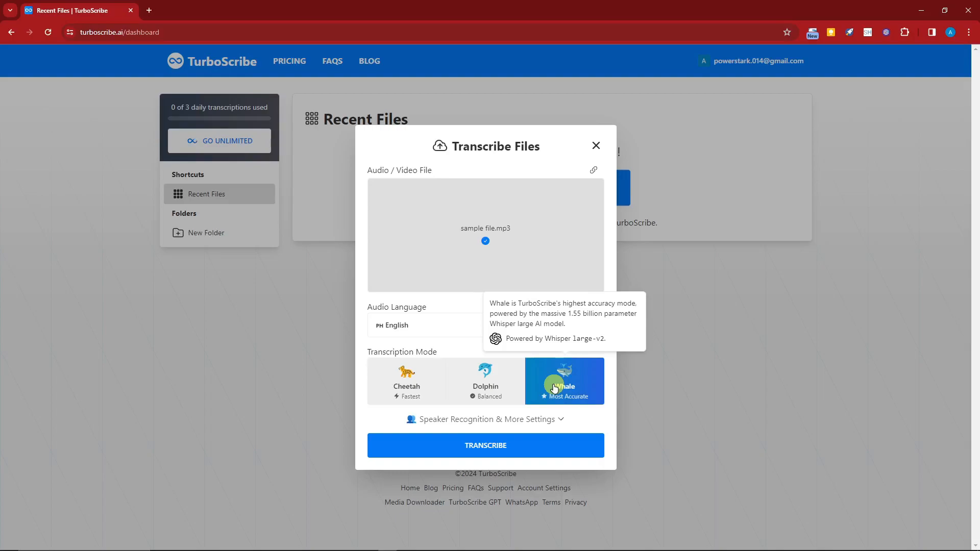
click(484, 420)
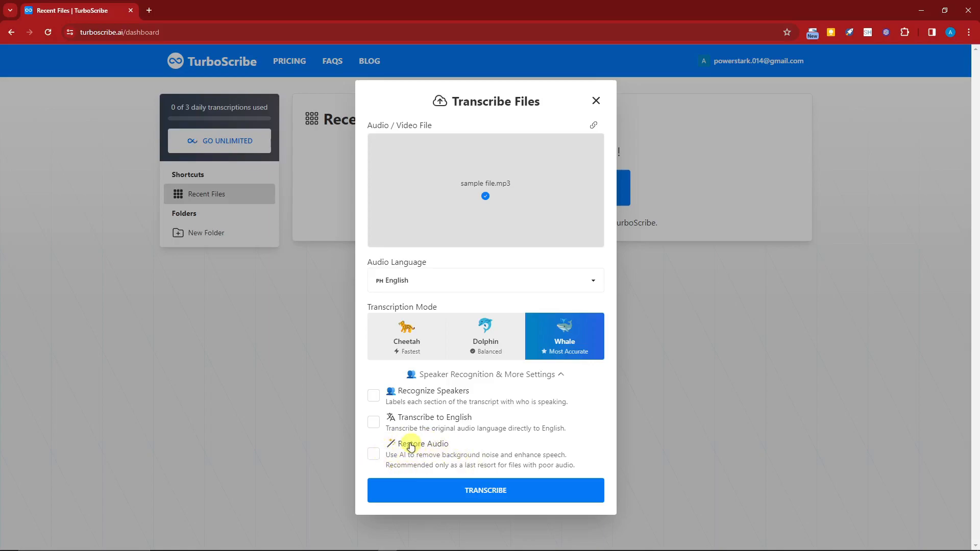
mouse_move(531, 440)
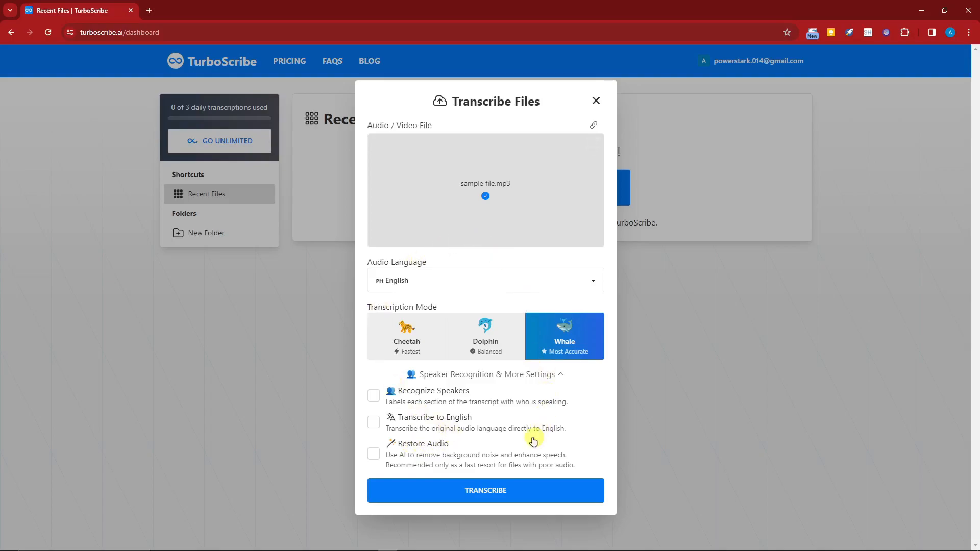
click(486, 489)
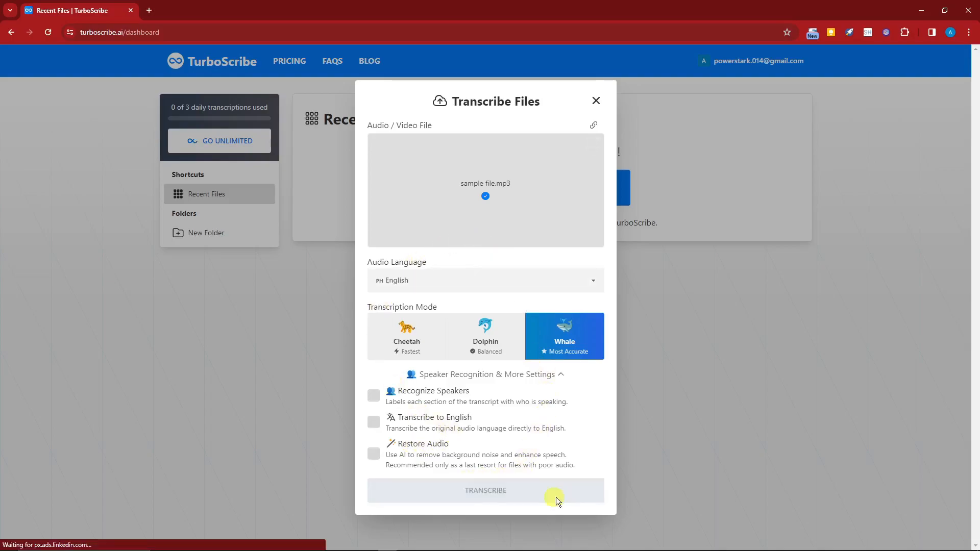
Open the completed sample file transcript from the Recent Files list.
click(485, 489)
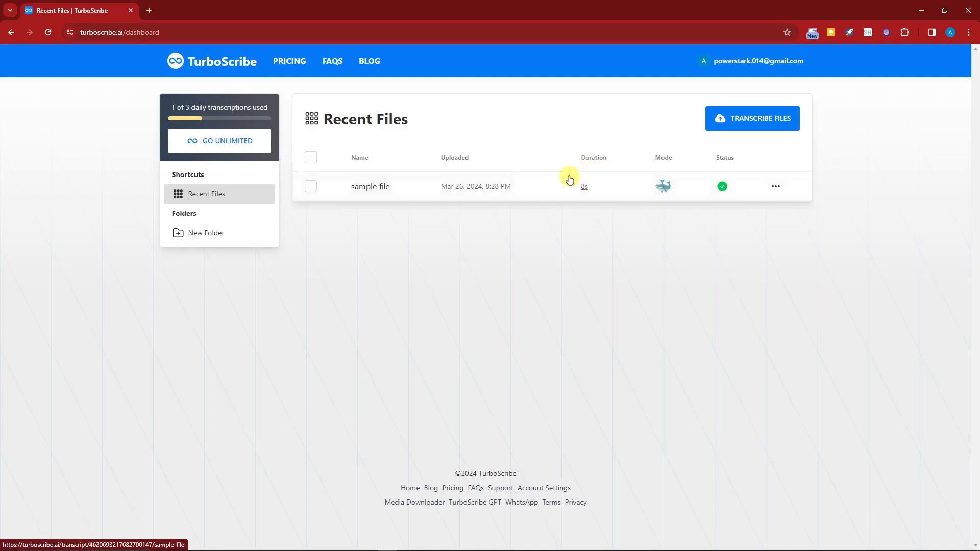
mouse_move(369, 186)
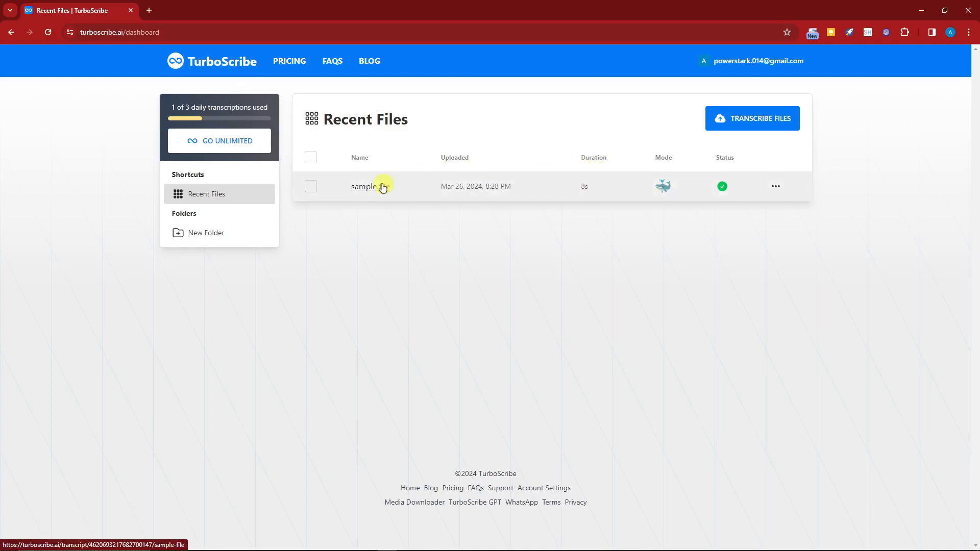
click(365, 186)
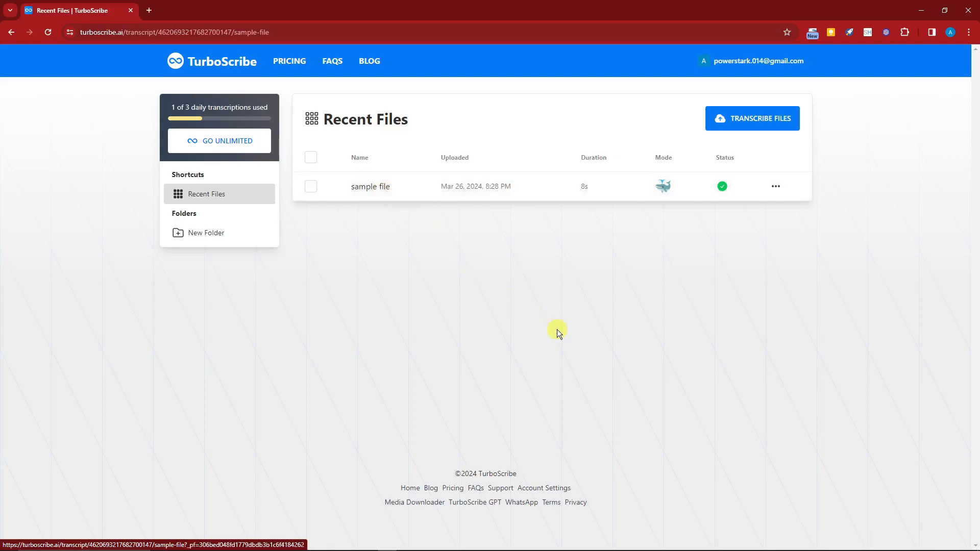
View the two-line sample file transcript and play its 8-second audio.
click(369, 186)
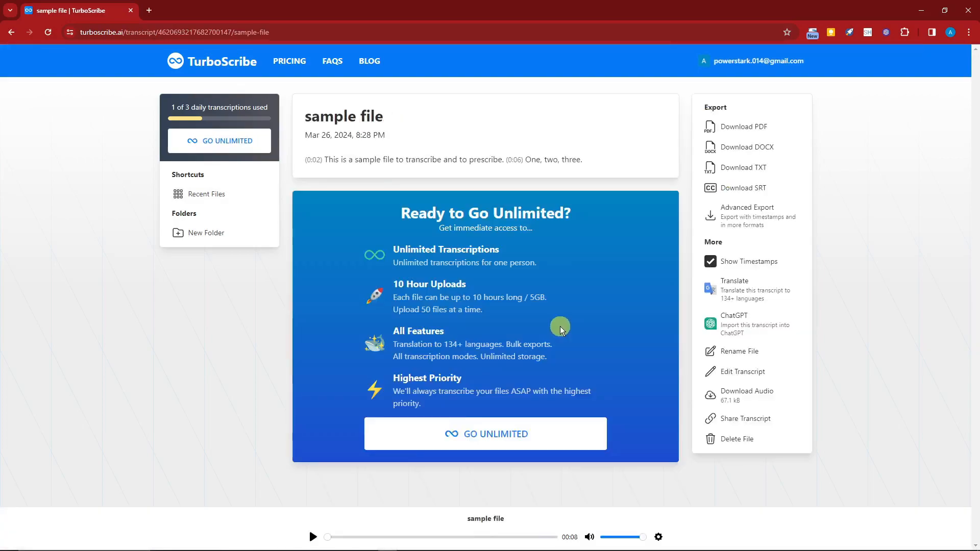
mouse_move(441, 161)
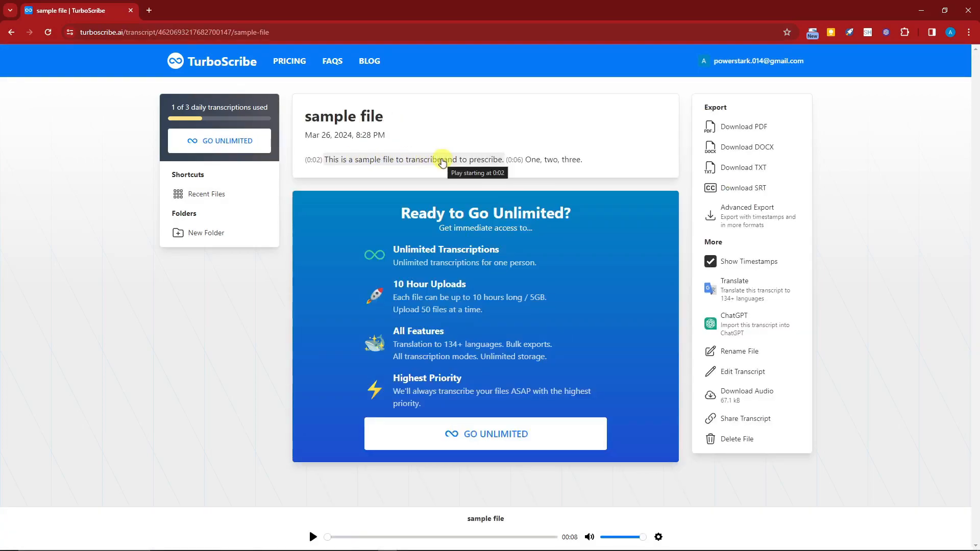
mouse_move(597, 163)
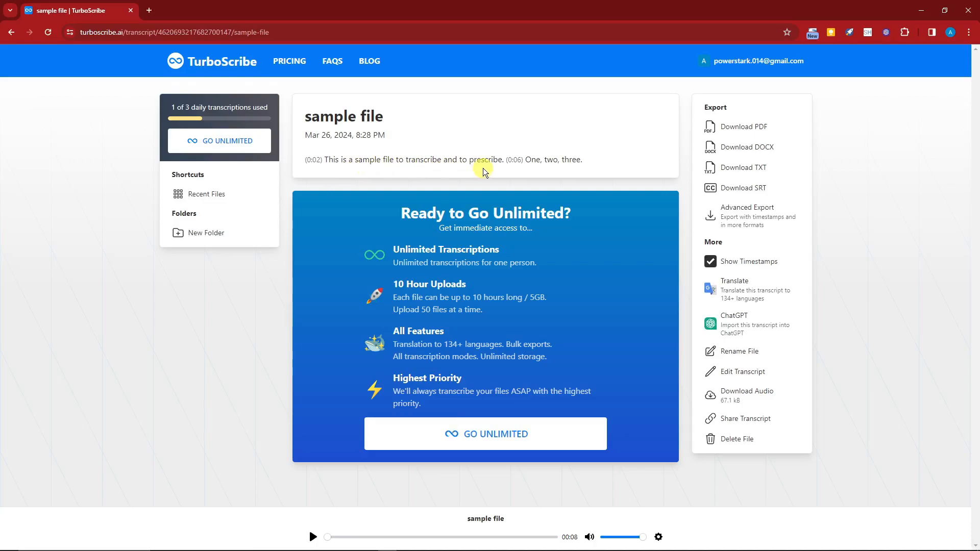
mouse_move(581, 173)
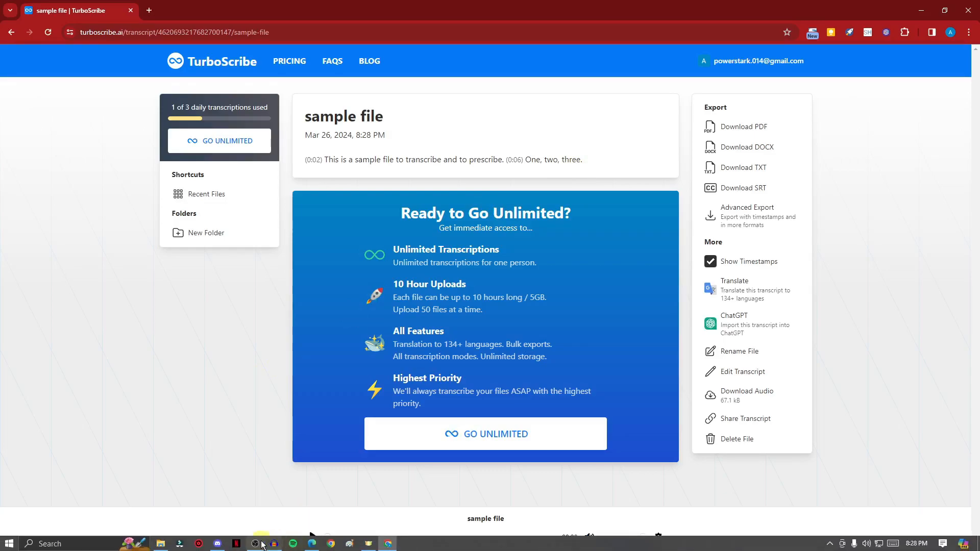
click(254, 543)
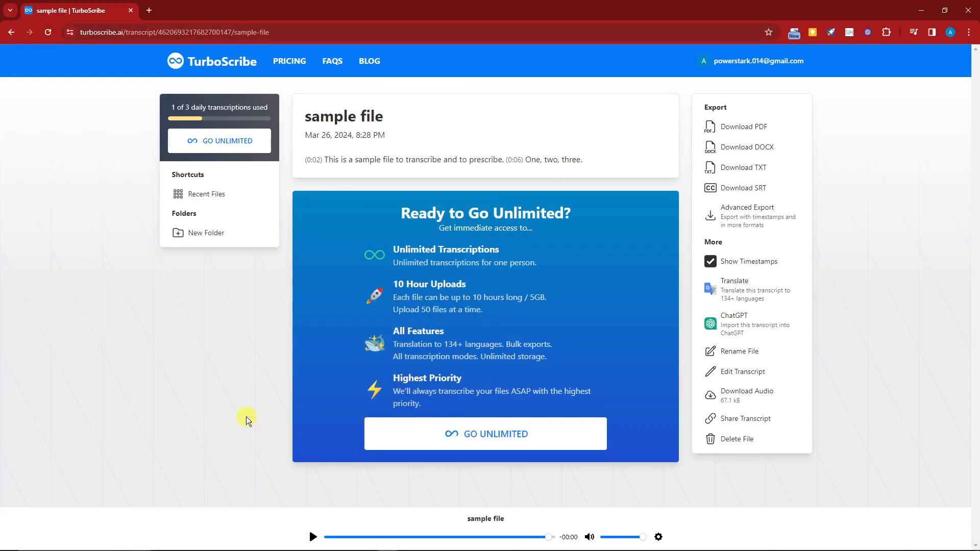
mouse_move(260, 418)
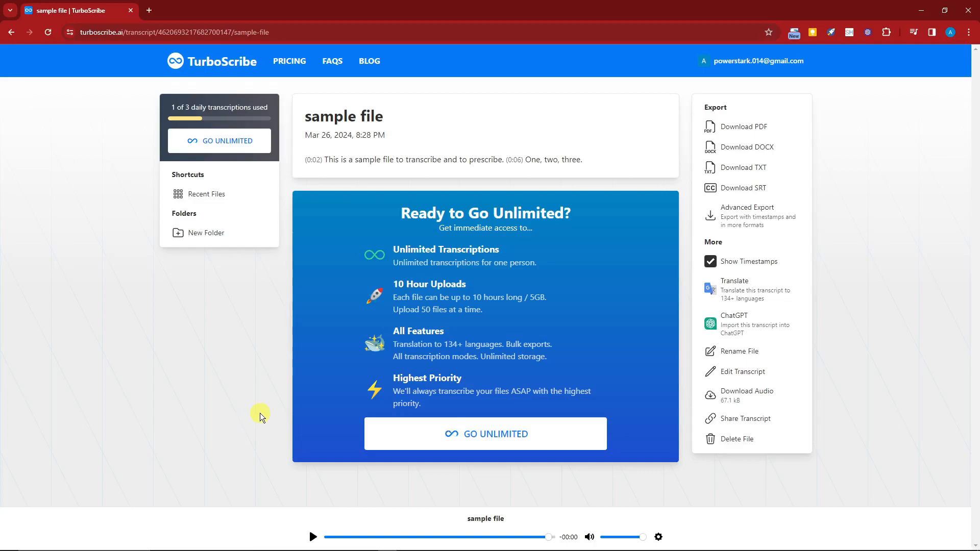
mouse_move(263, 415)
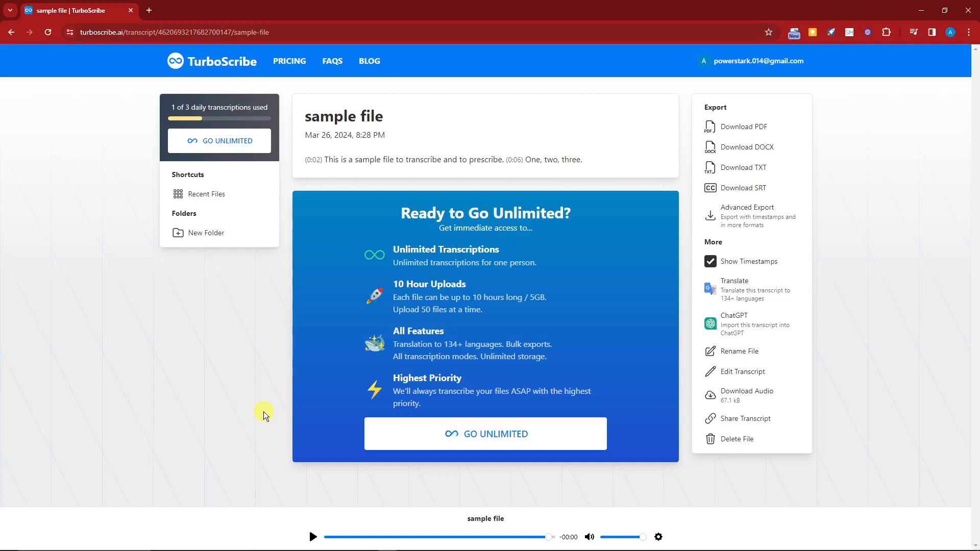
mouse_move(259, 397)
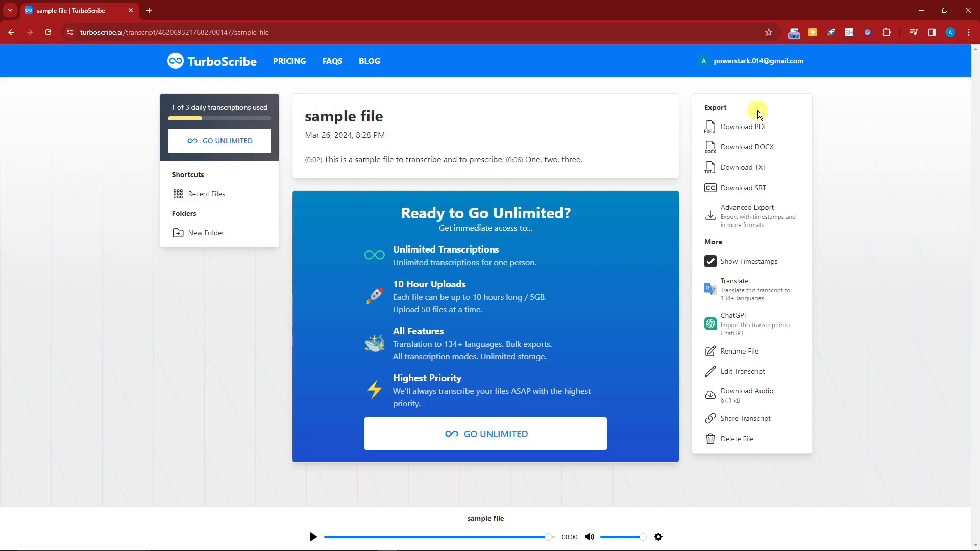
mouse_move(745, 216)
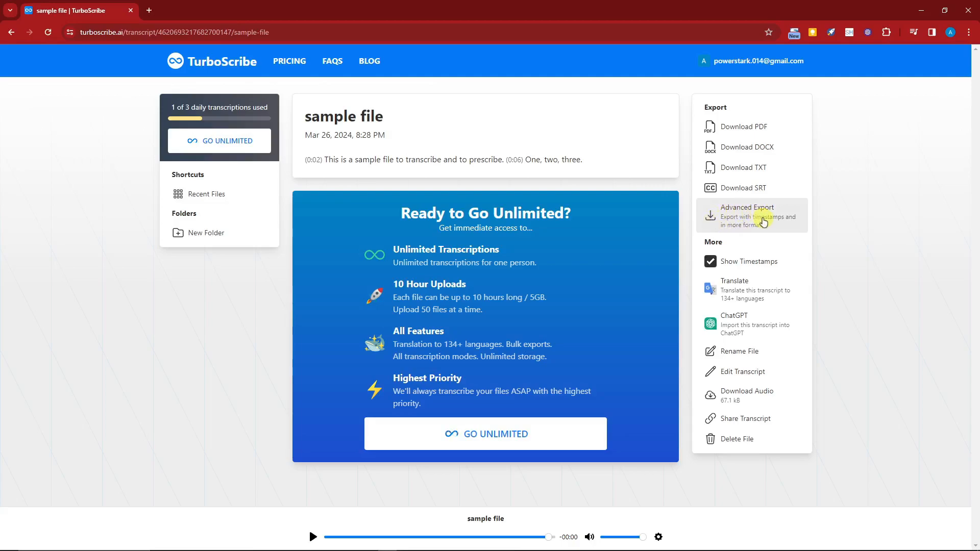
Download the transcript as DOCX and switch it into editing mode.
click(744, 147)
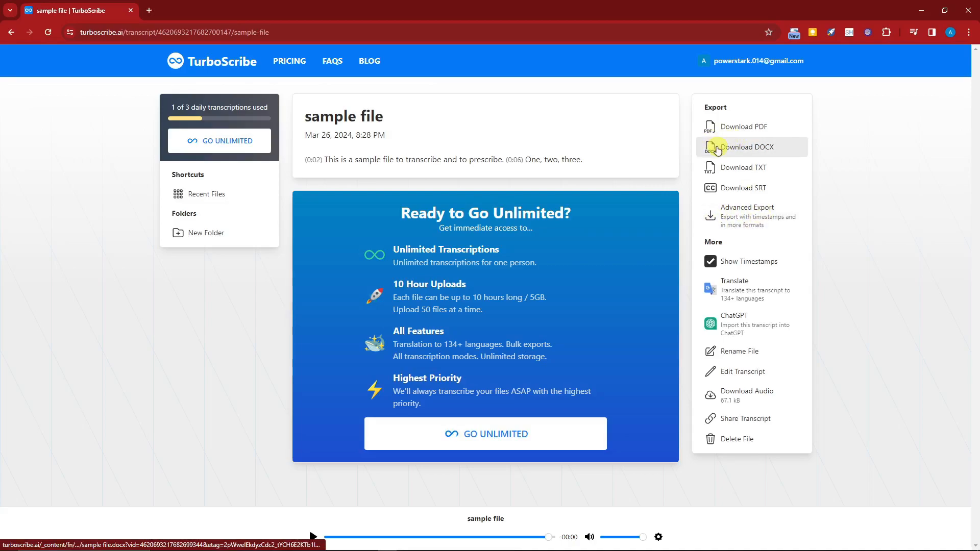
click(745, 147)
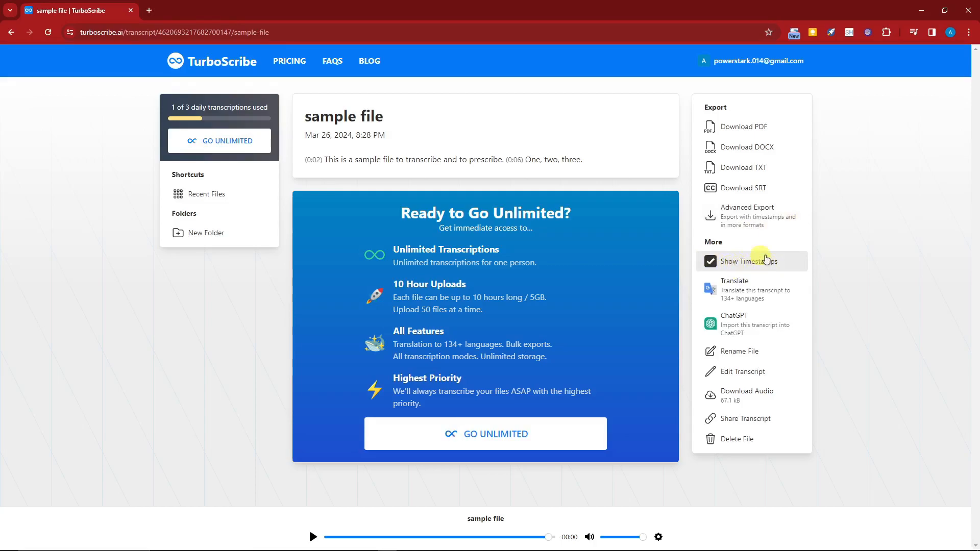
mouse_move(735, 286)
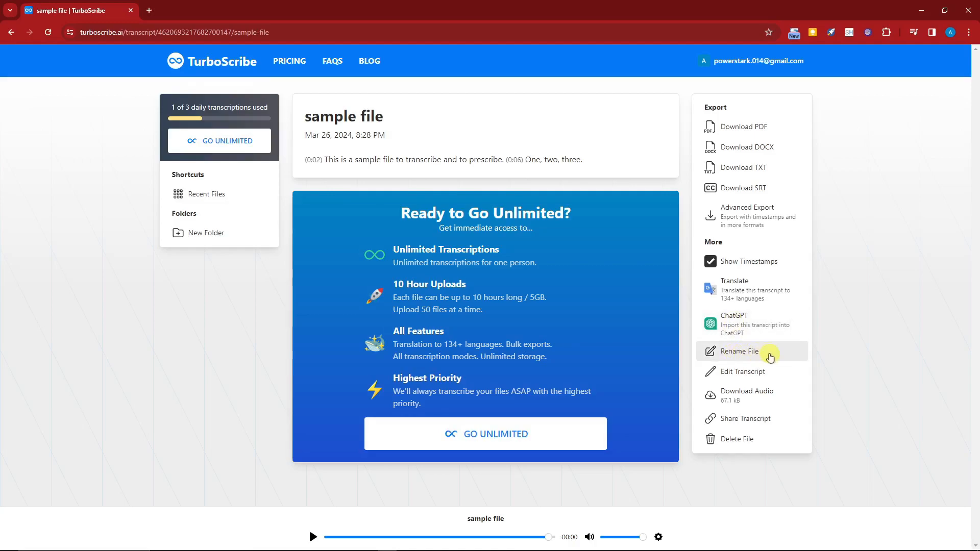
click(738, 351)
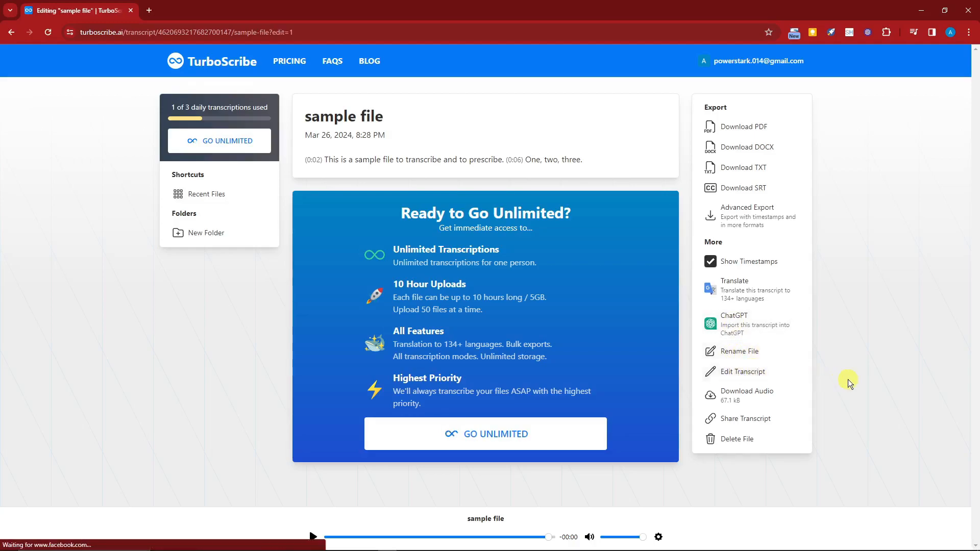
Open the 'One, two, three' segment's edit window and close it unchanged.
click(744, 371)
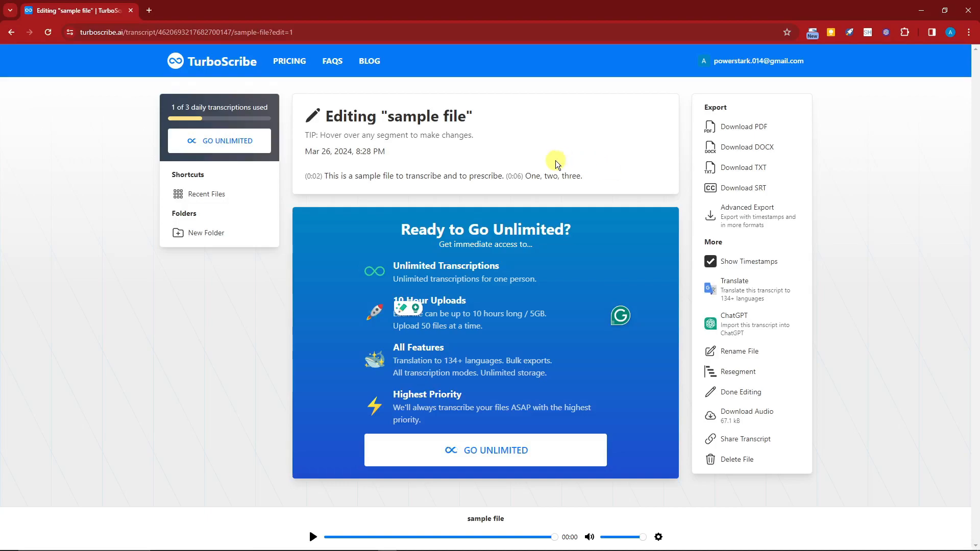
mouse_move(552, 159)
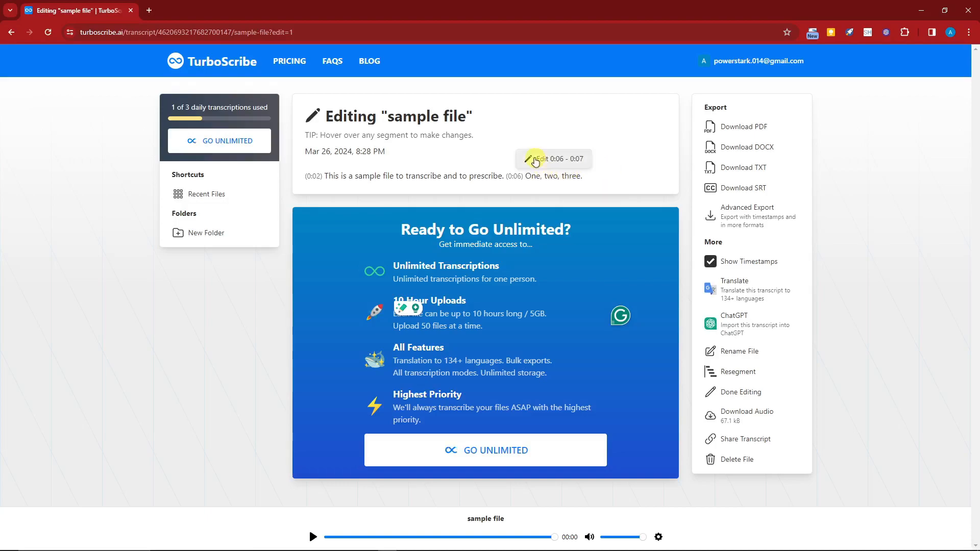
click(552, 158)
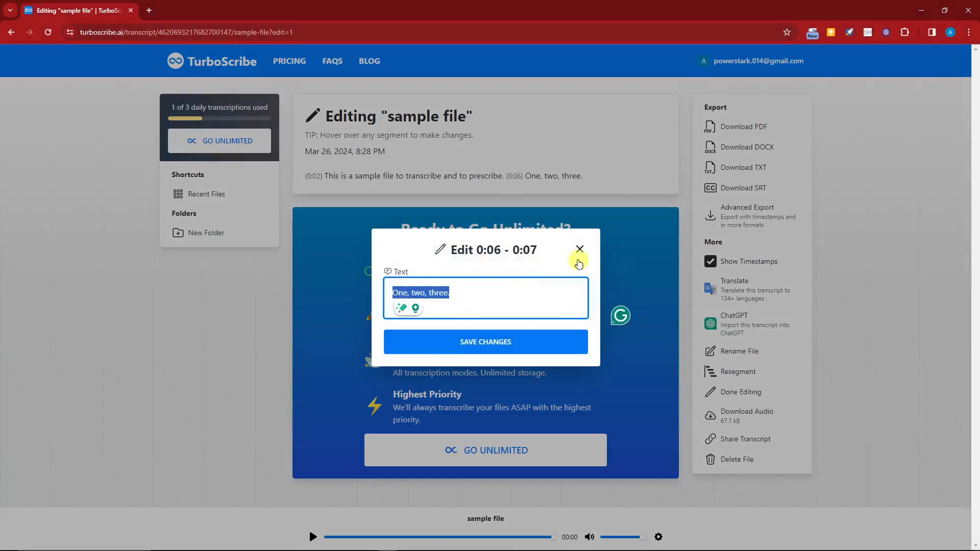
click(577, 249)
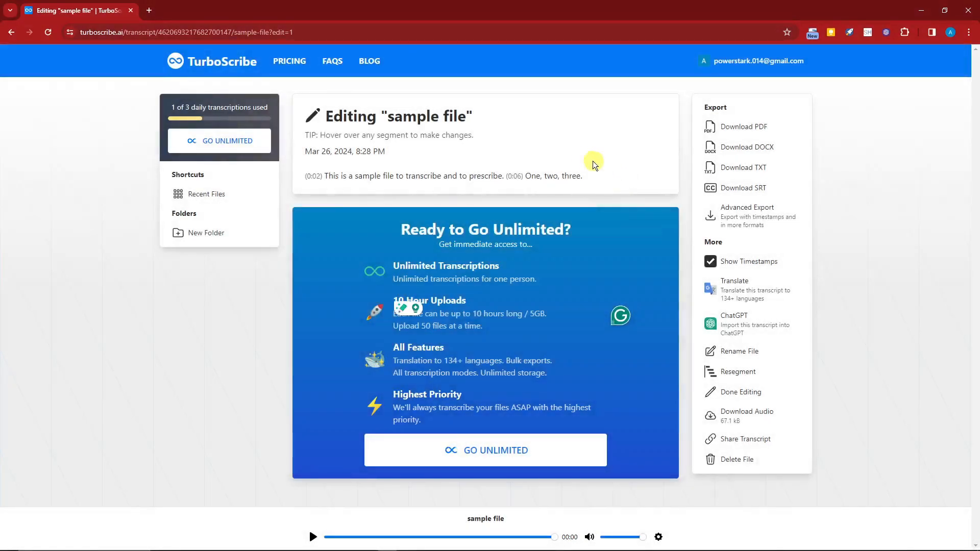
mouse_move(543, 178)
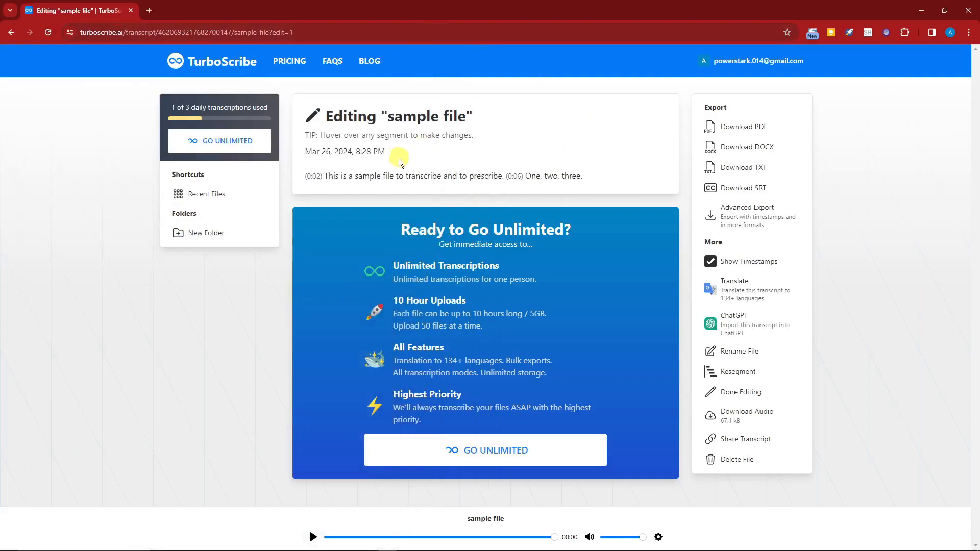
mouse_move(548, 189)
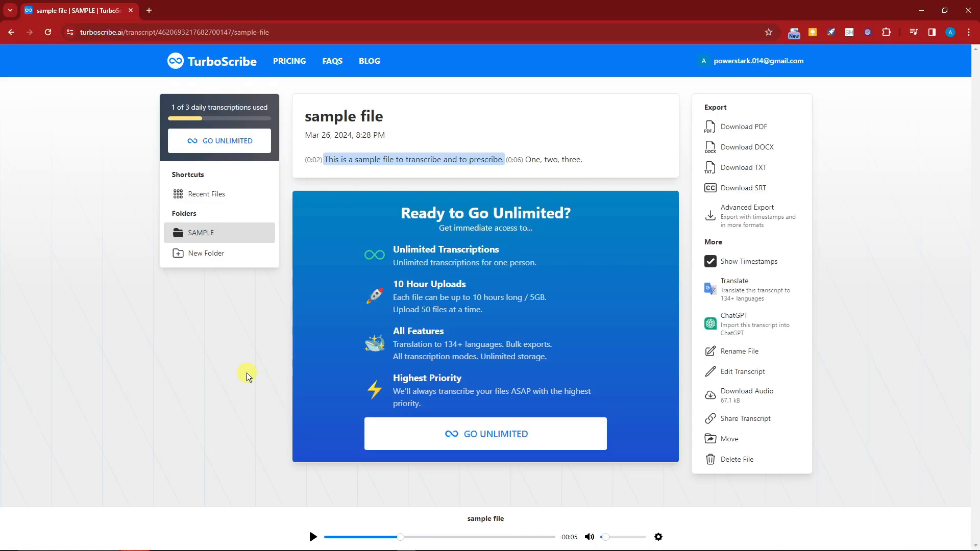
mouse_move(248, 361)
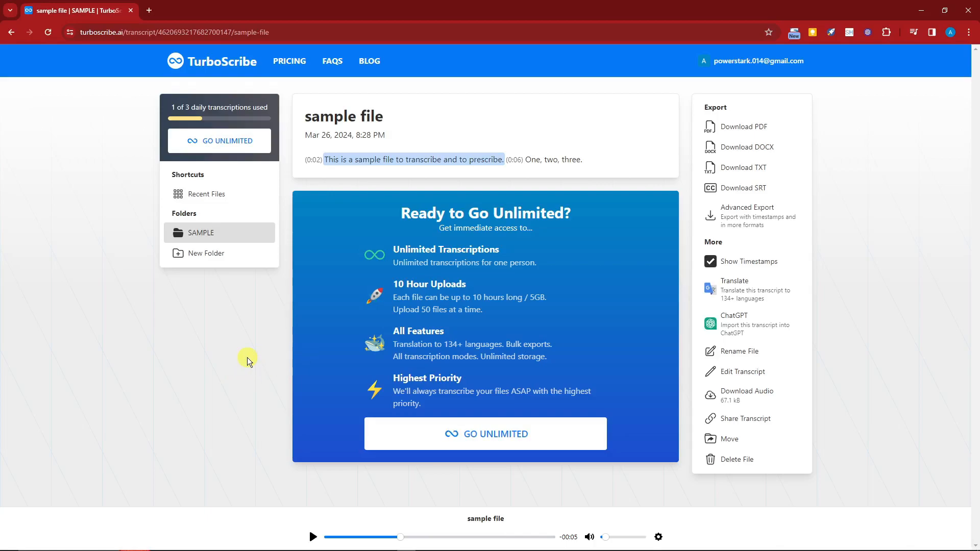
mouse_move(459, 204)
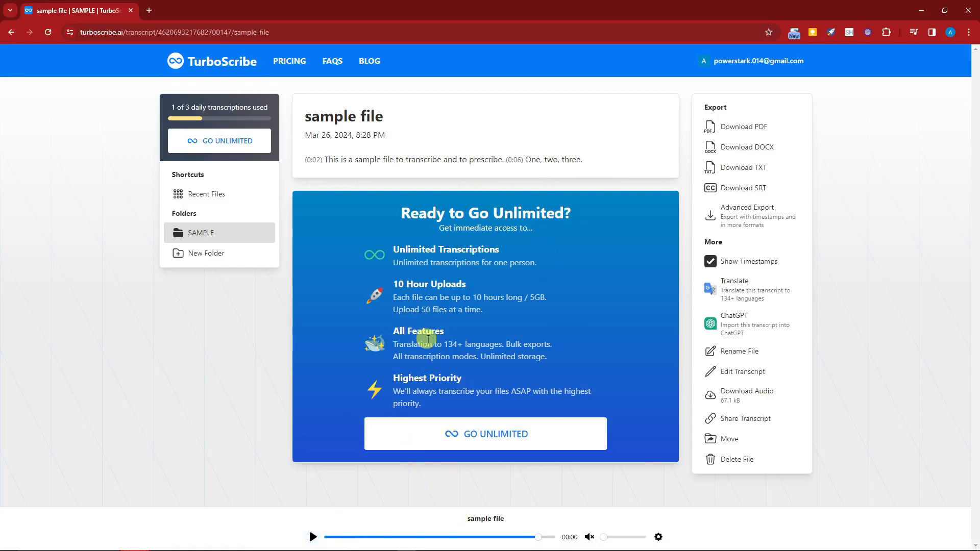
drag(538, 536, 483, 537)
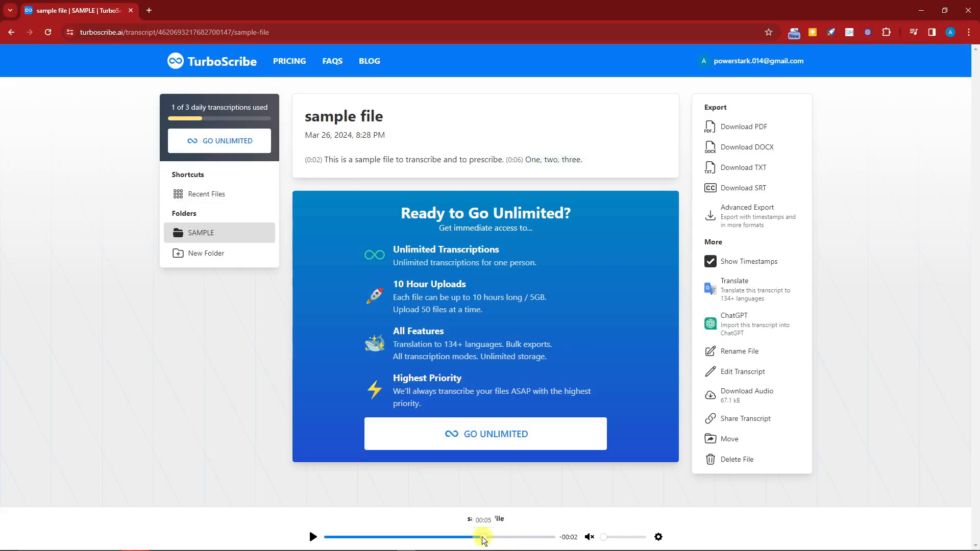
drag(482, 537, 430, 537)
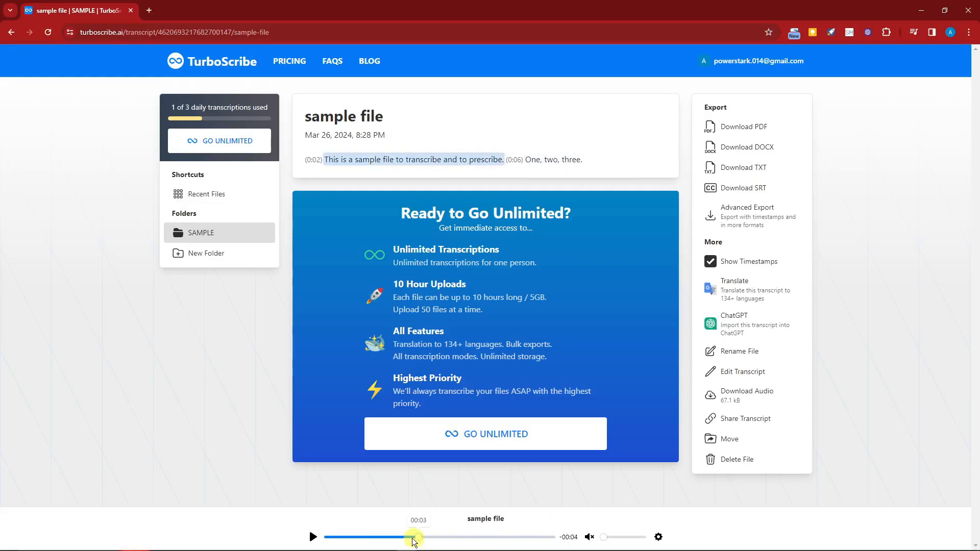
drag(414, 537, 371, 537)
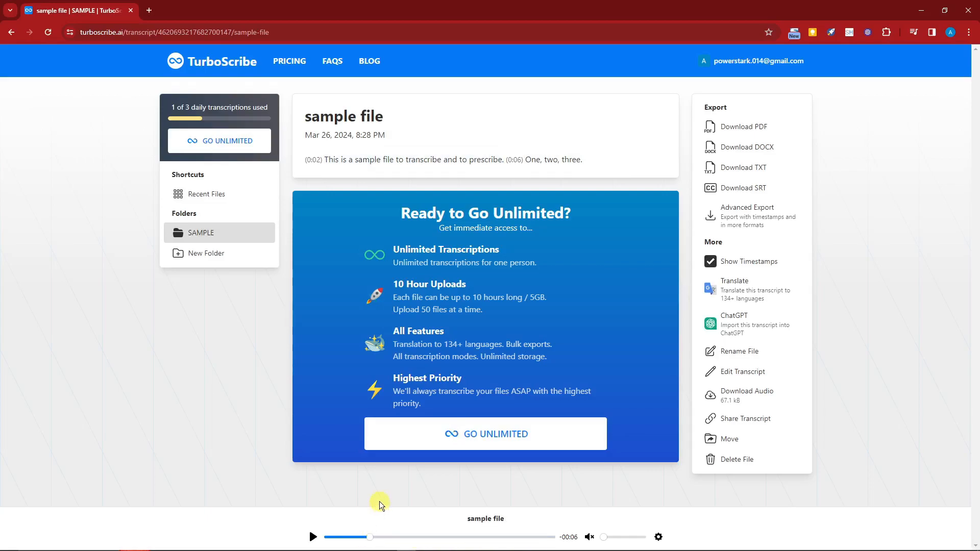
drag(368, 537, 431, 537)
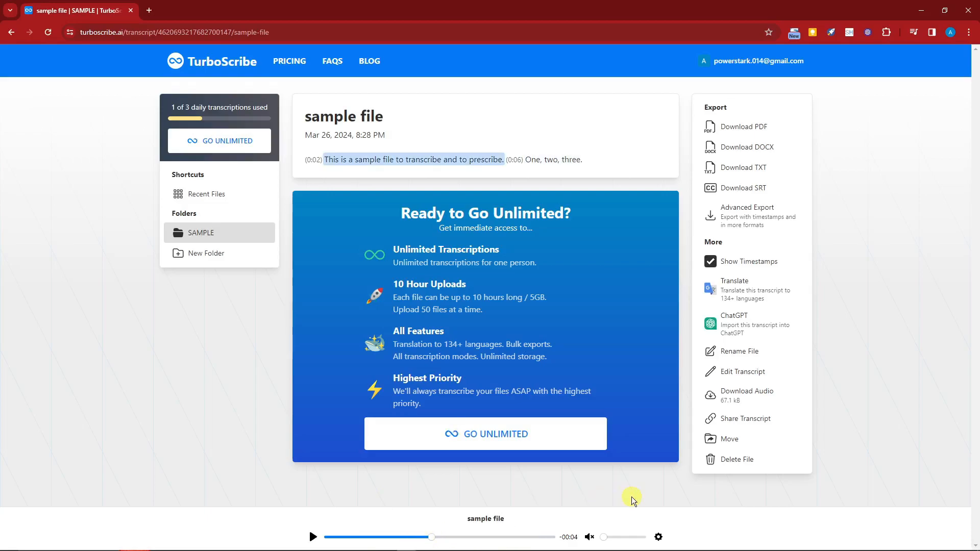
click(658, 536)
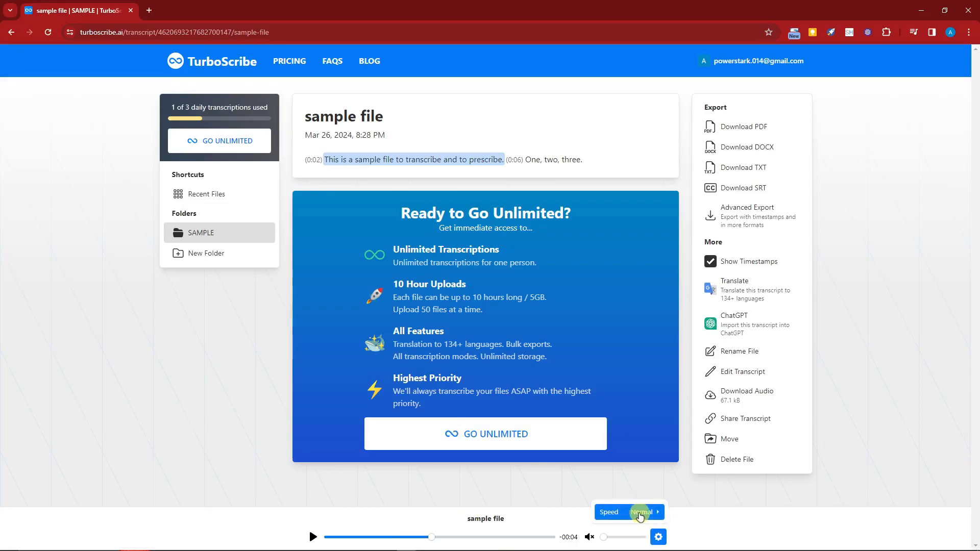
click(640, 512)
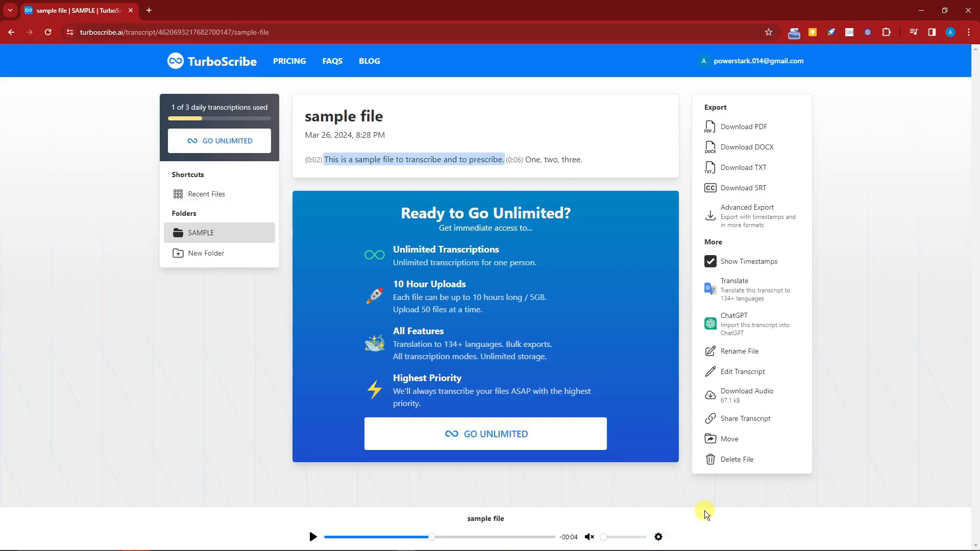
mouse_move(706, 506)
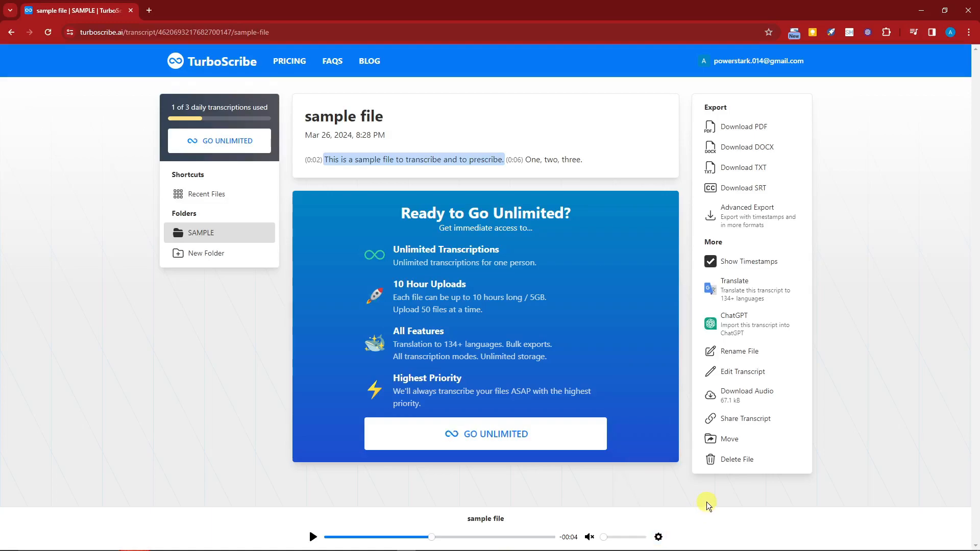
mouse_move(489, 424)
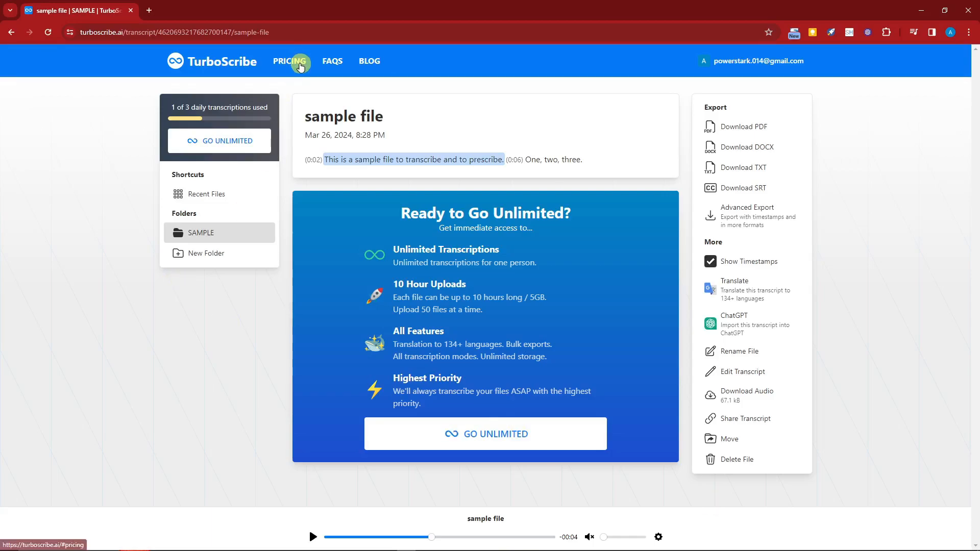
Open the pricing page in a new tab and compare monthly $20 with yearly $10 plans.
right_click(289, 61)
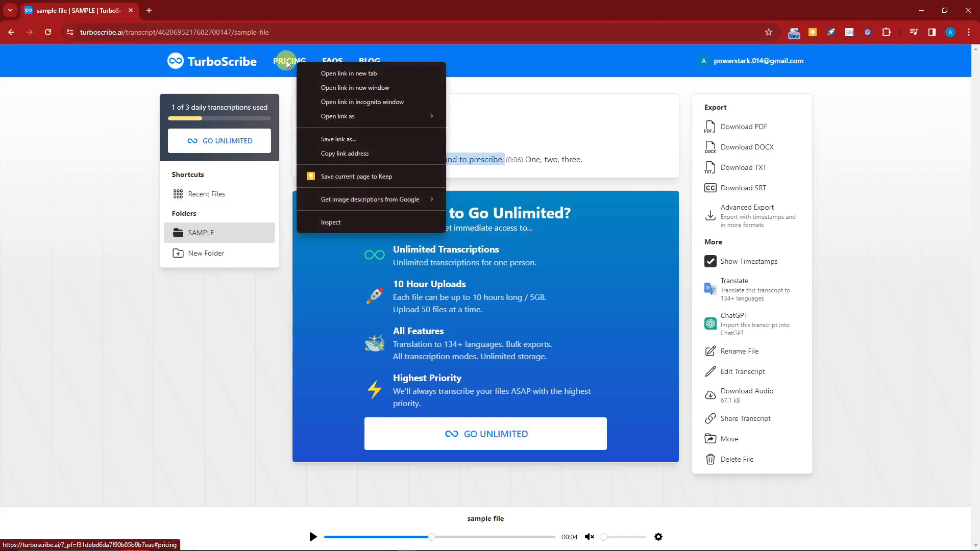
click(349, 73)
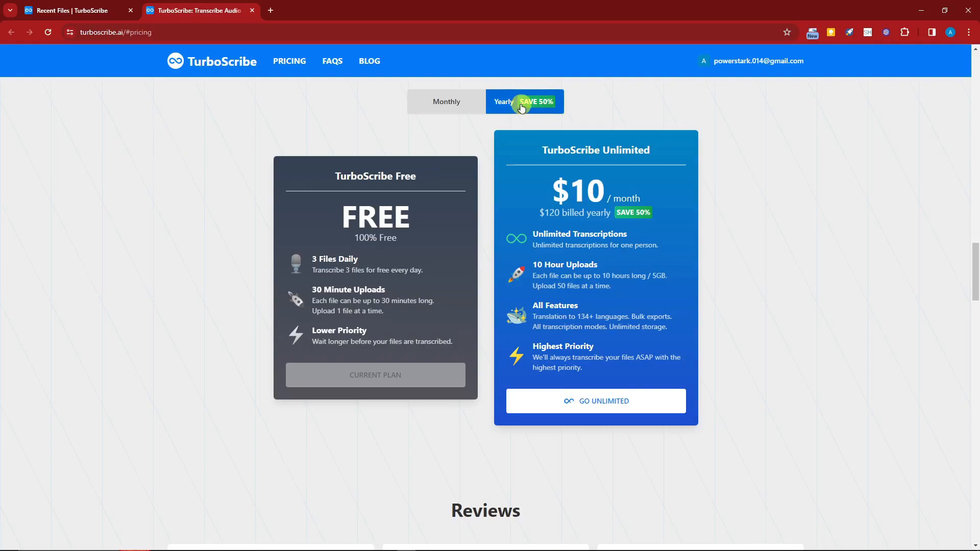
click(446, 101)
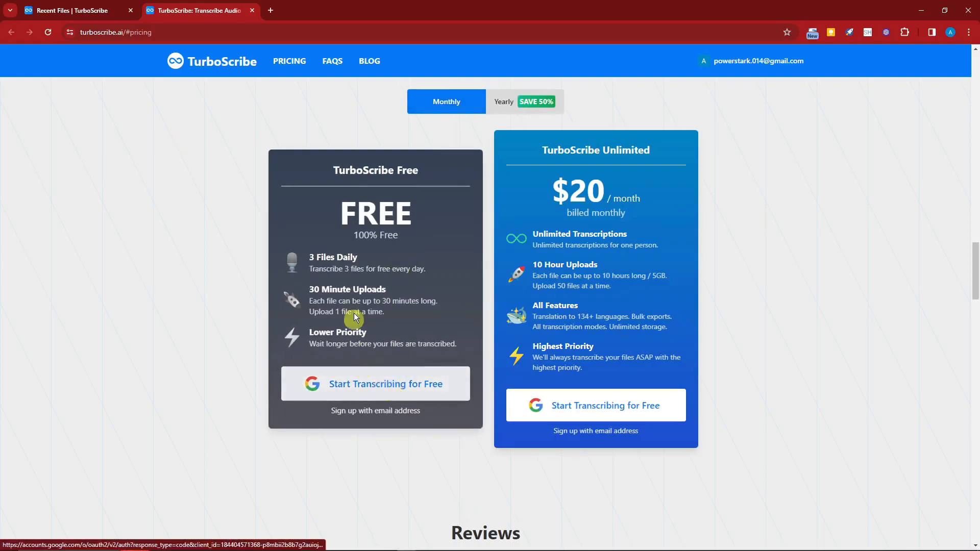
mouse_move(310, 259)
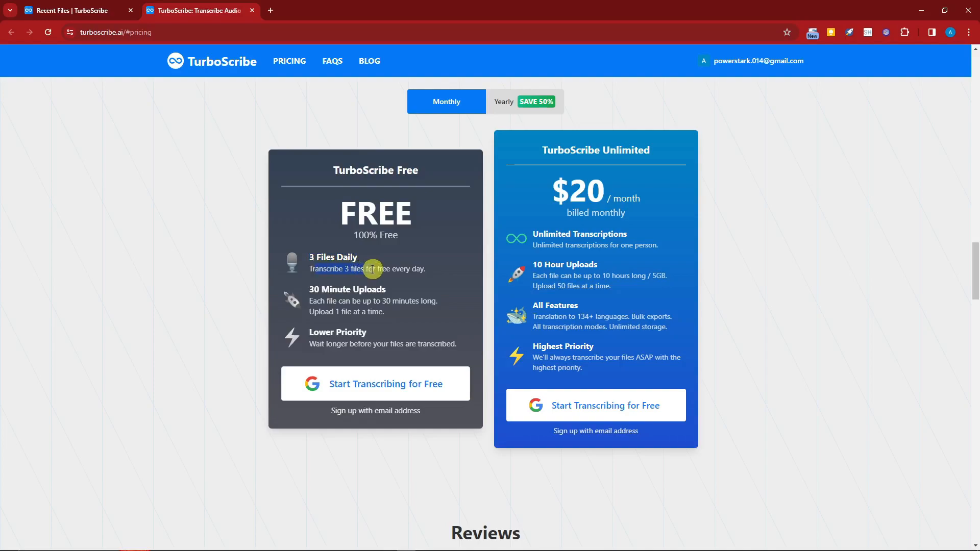
mouse_move(388, 294)
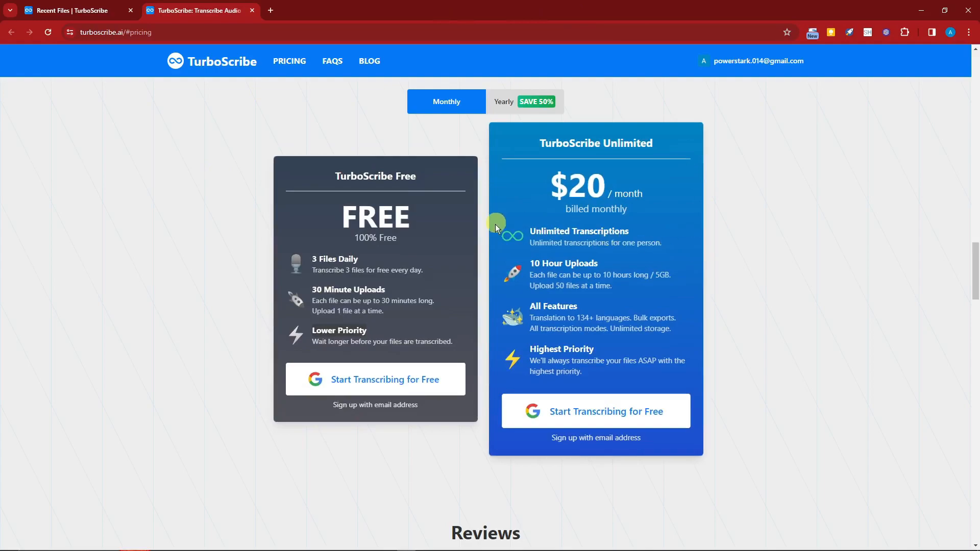
mouse_move(561, 349)
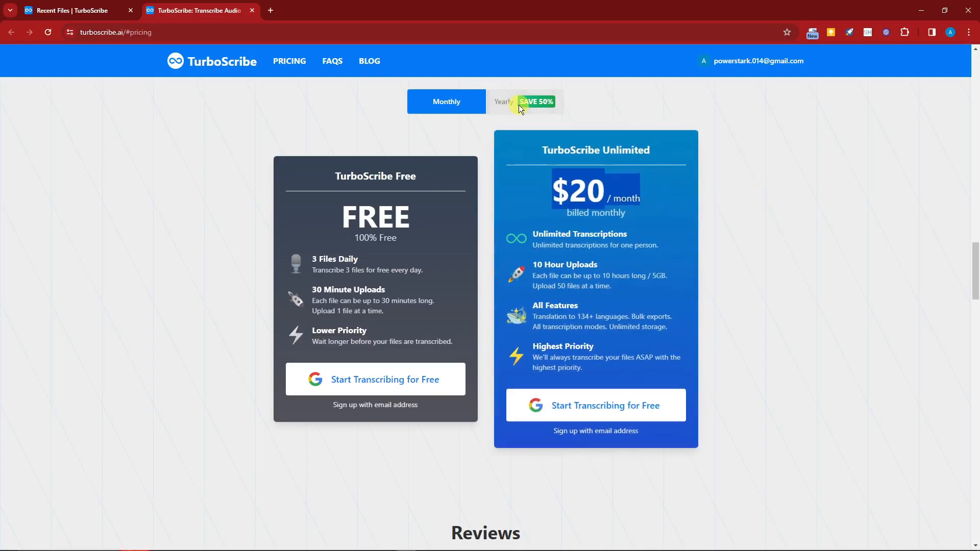
click(503, 101)
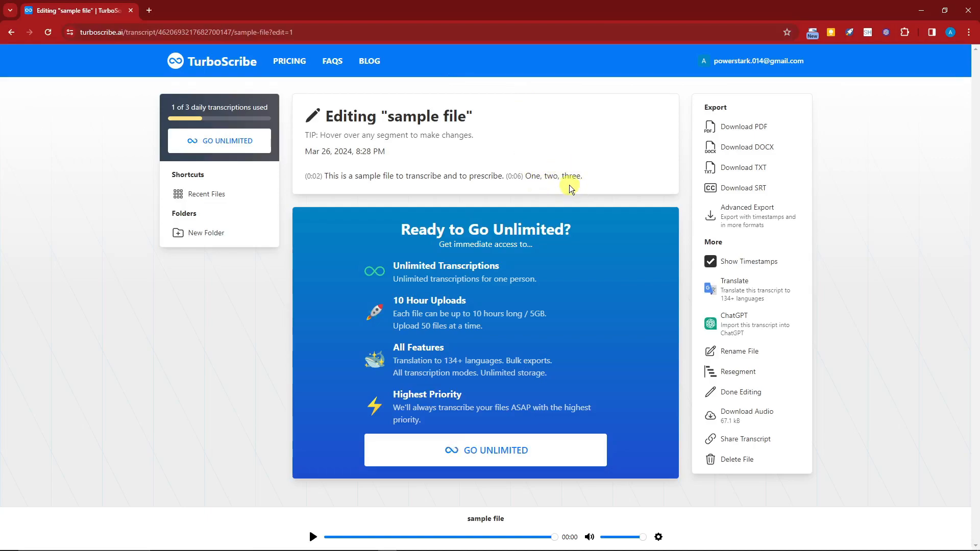
mouse_move(739, 392)
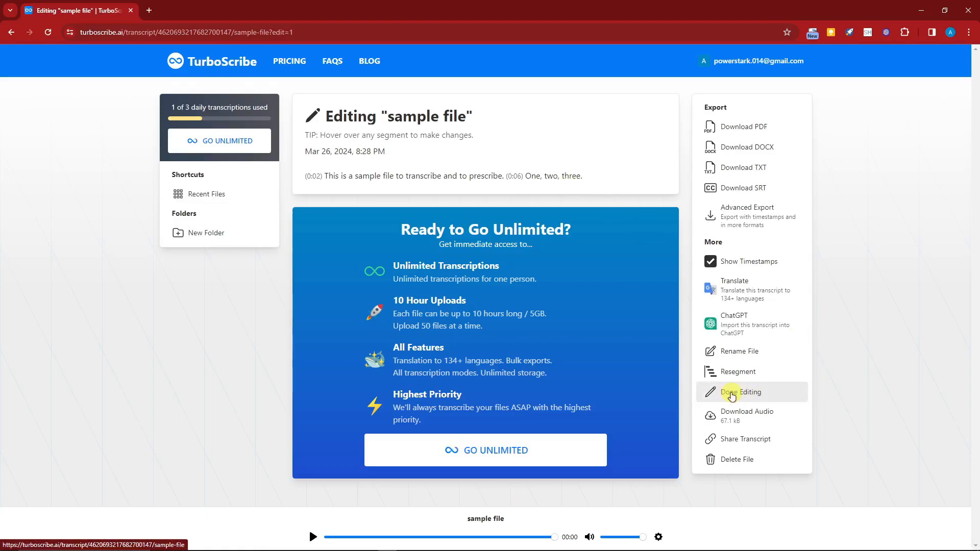
Finish editing so the transcript returns to normal reading view.
click(740, 392)
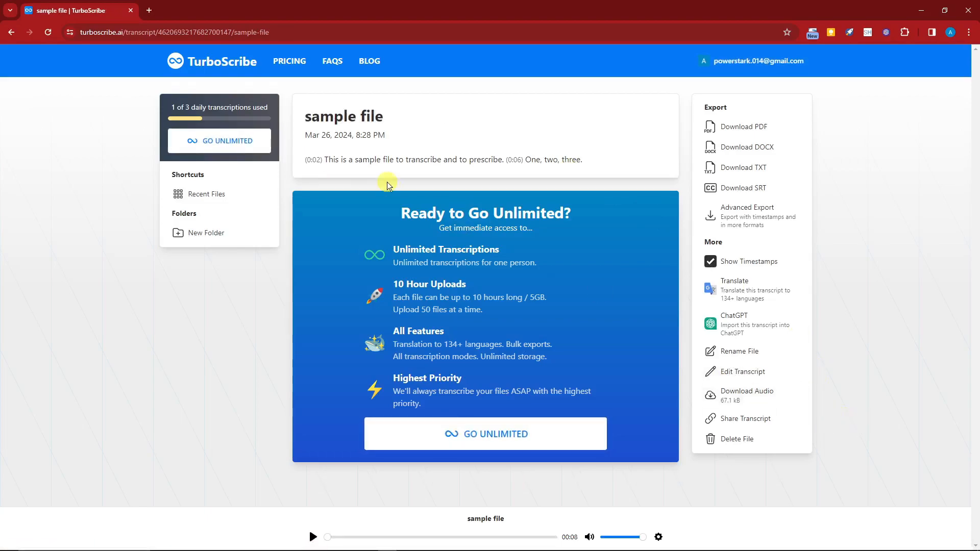
mouse_move(358, 159)
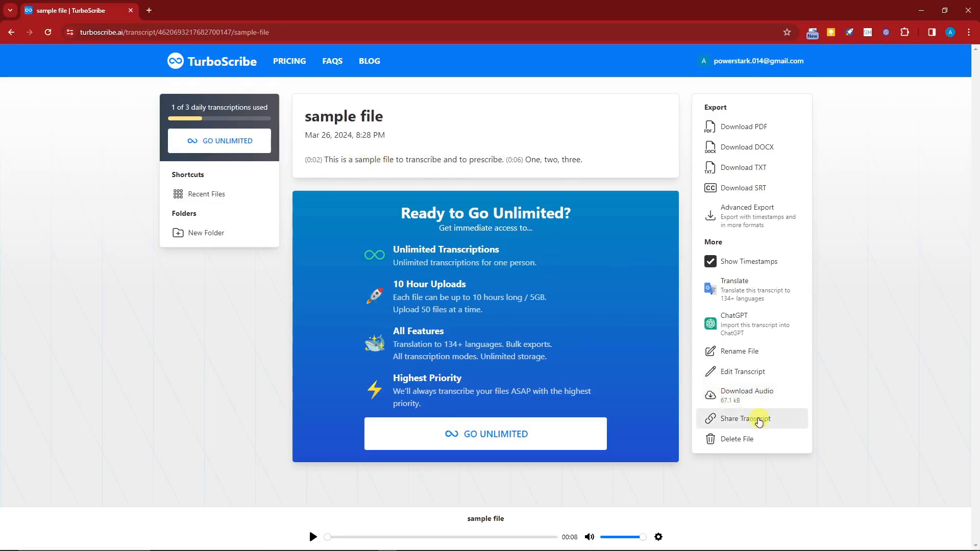
mouse_move(742, 438)
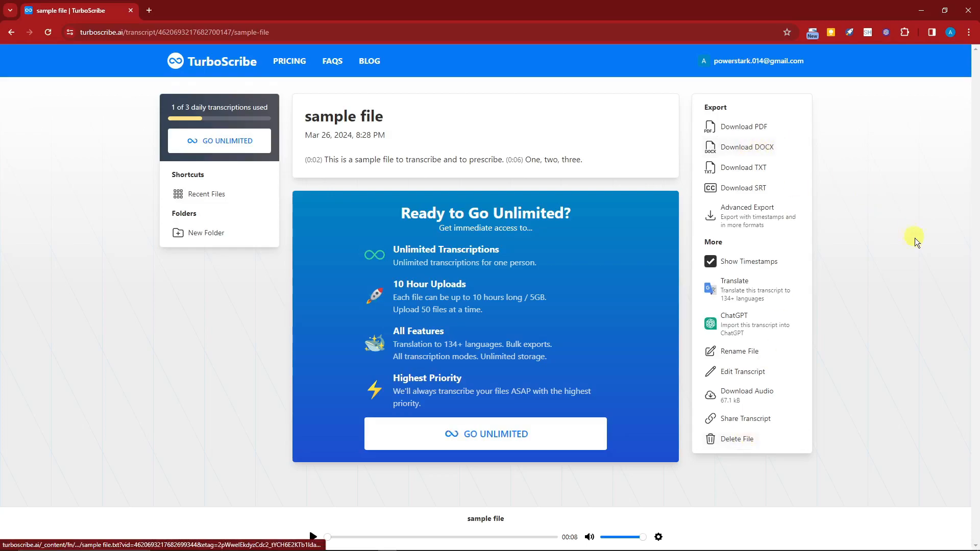
click(747, 147)
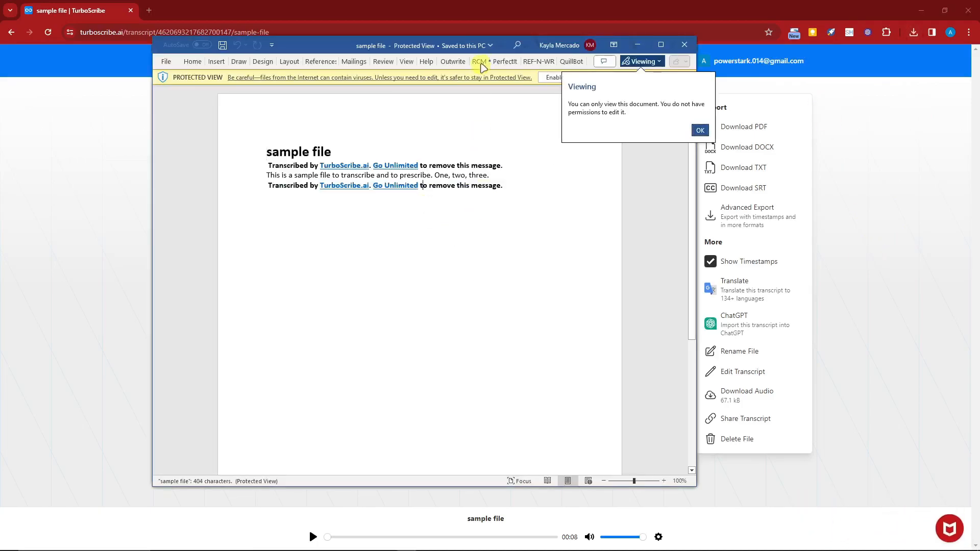
click(699, 131)
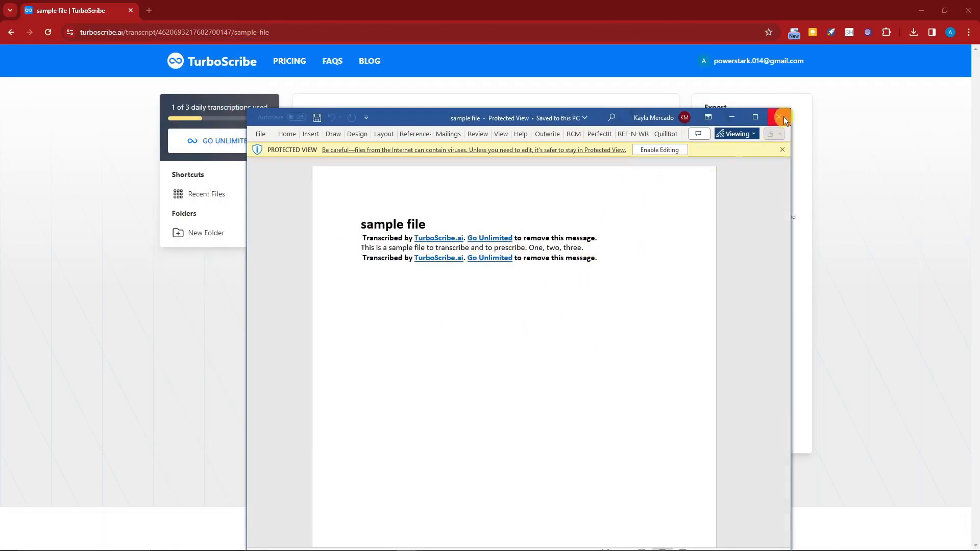
click(784, 118)
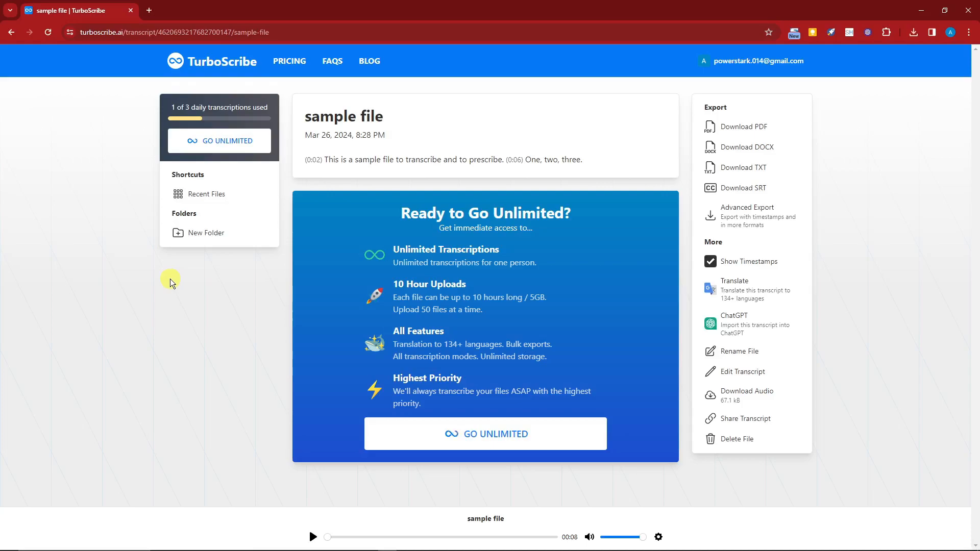
mouse_move(206, 194)
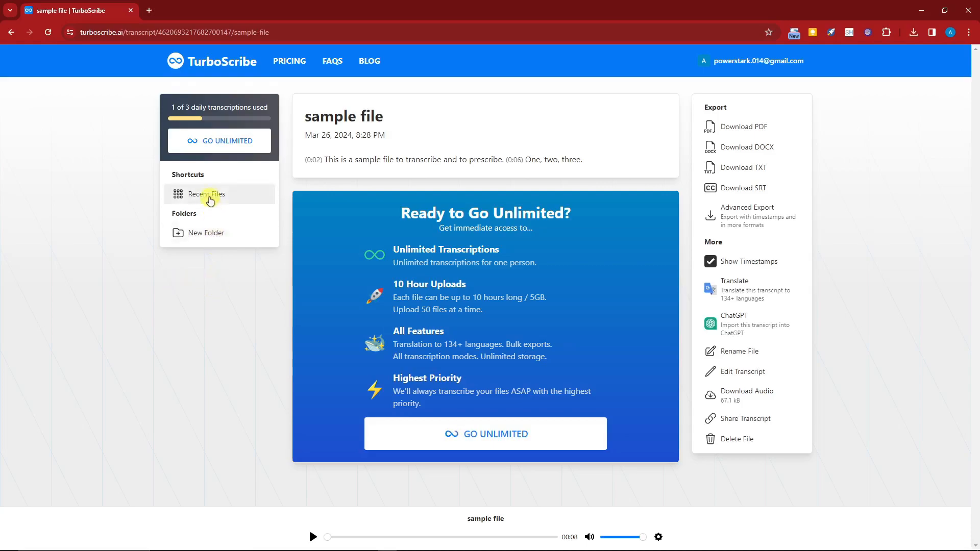
Create a new folder named SAMPLE from the Recent Files list.
click(206, 194)
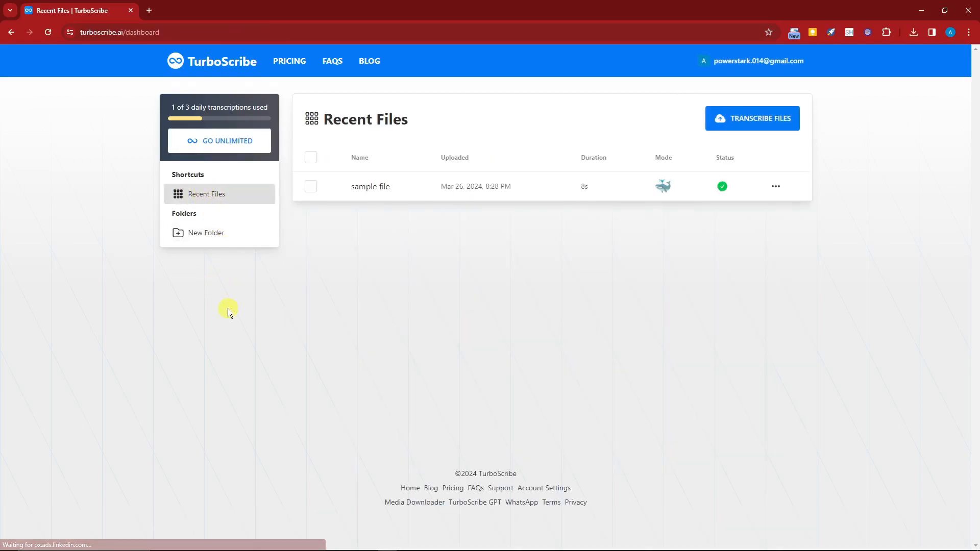
mouse_move(425, 433)
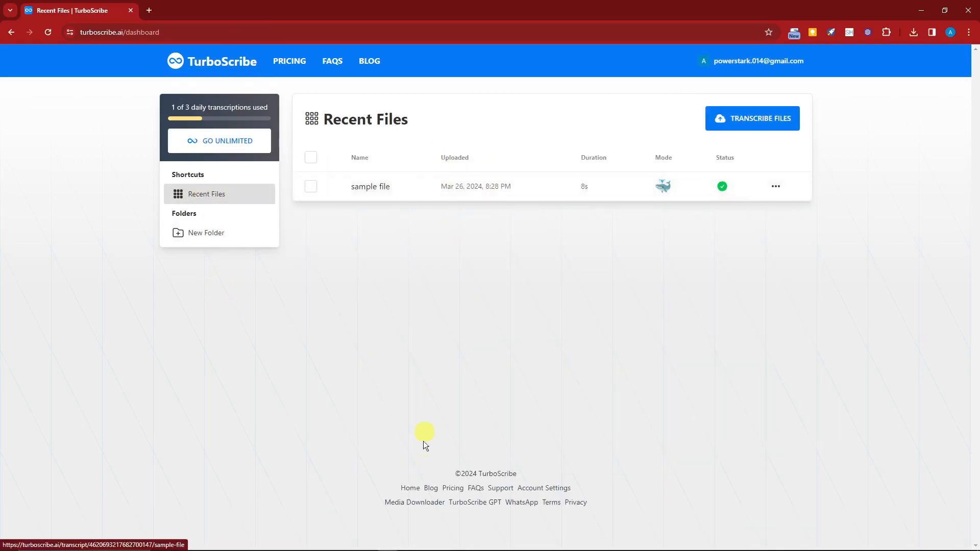
mouse_move(482, 244)
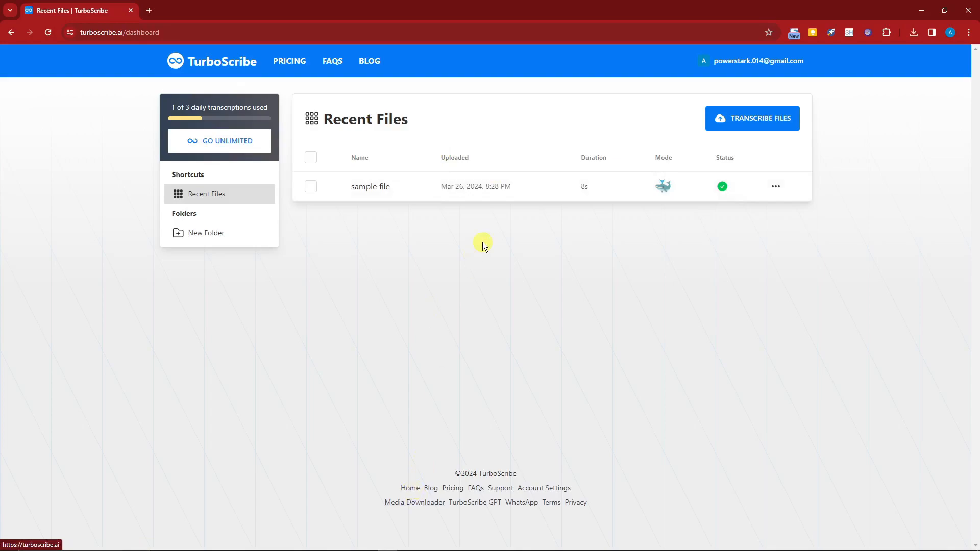
mouse_move(285, 232)
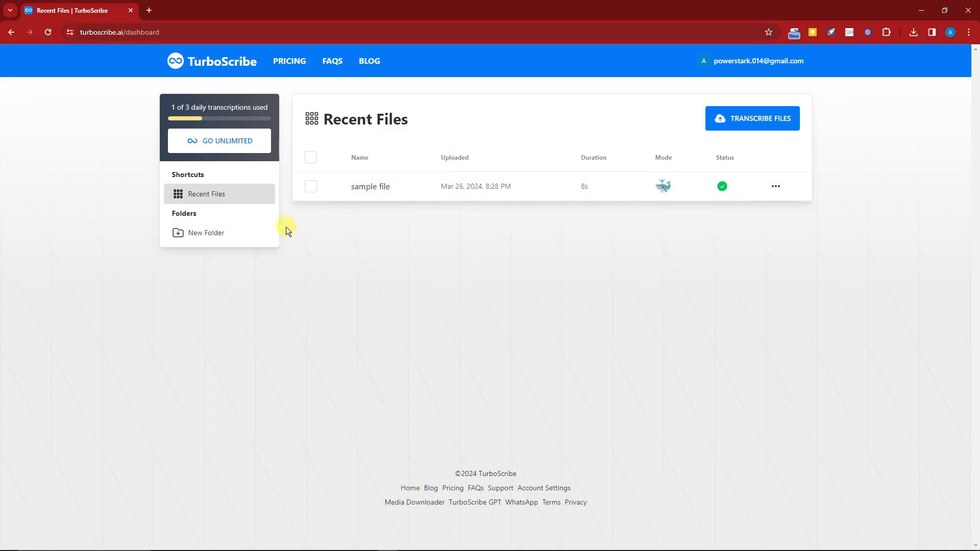
click(205, 233)
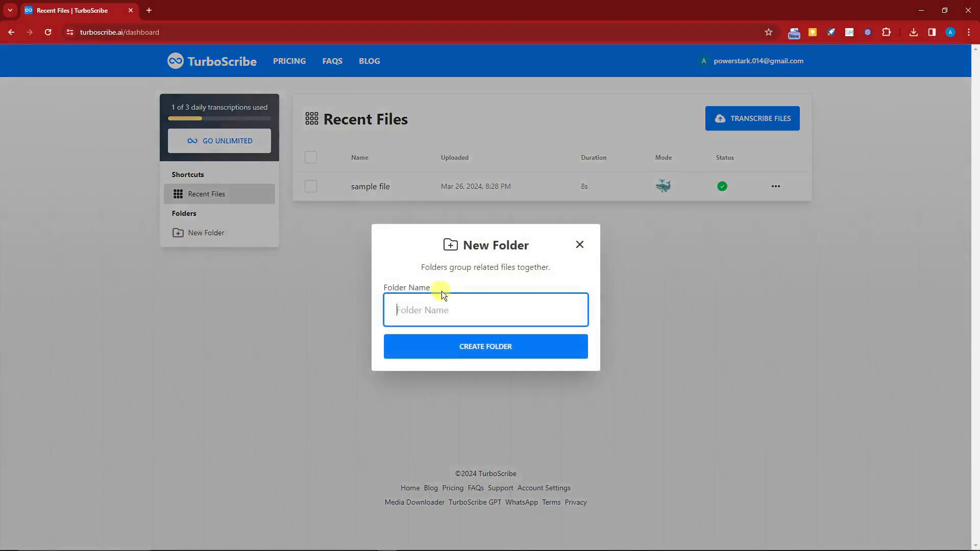
text(SAMPLE)
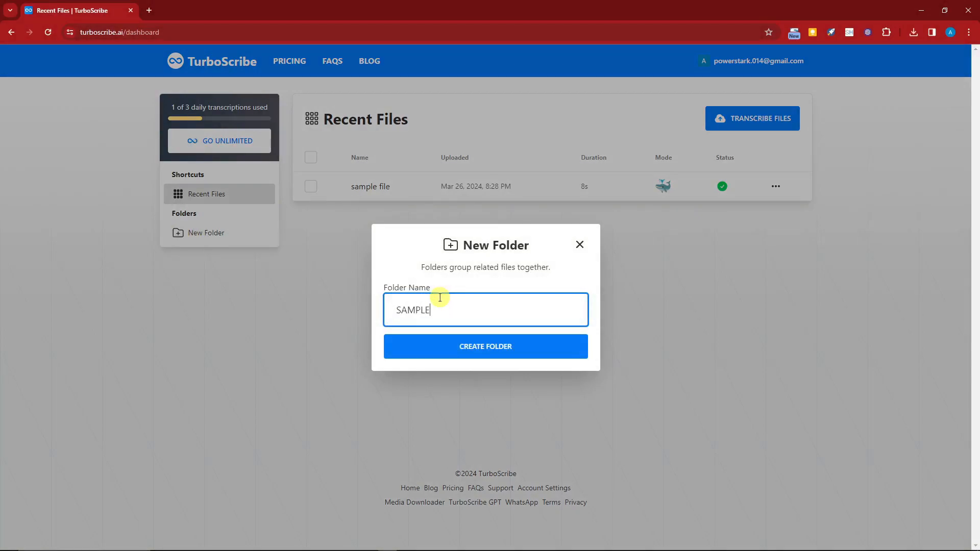
click(485, 346)
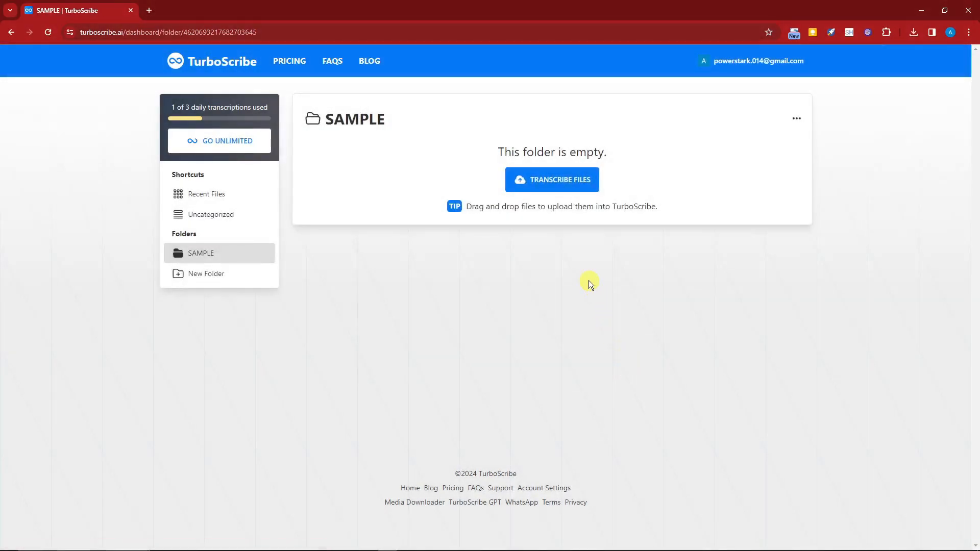
mouse_move(350, 125)
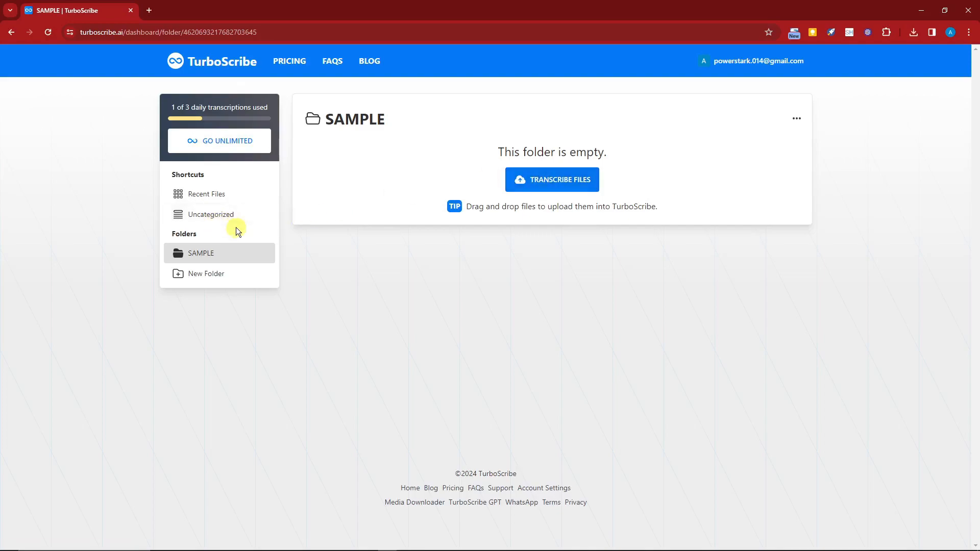
Move the sample file into the SAMPLE folder and view it listed there.
click(205, 194)
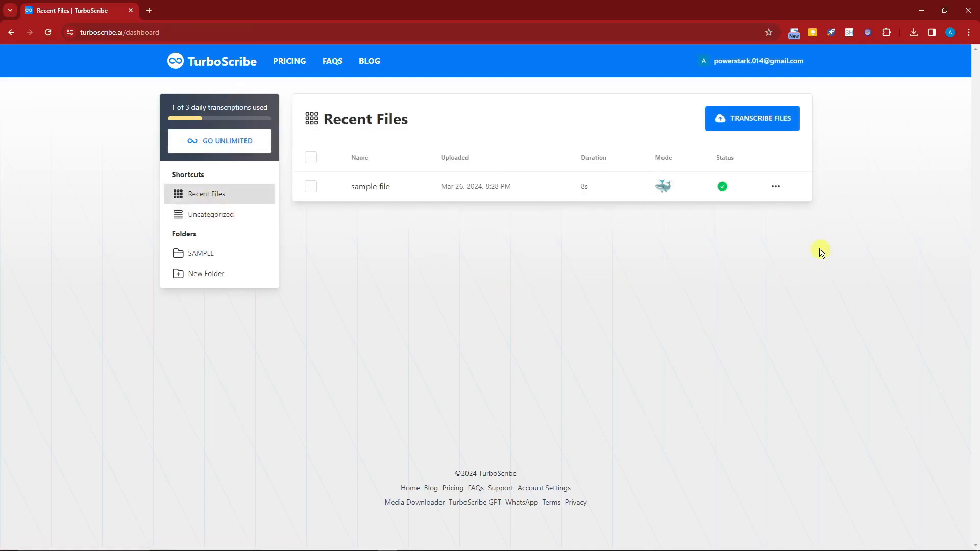
click(774, 186)
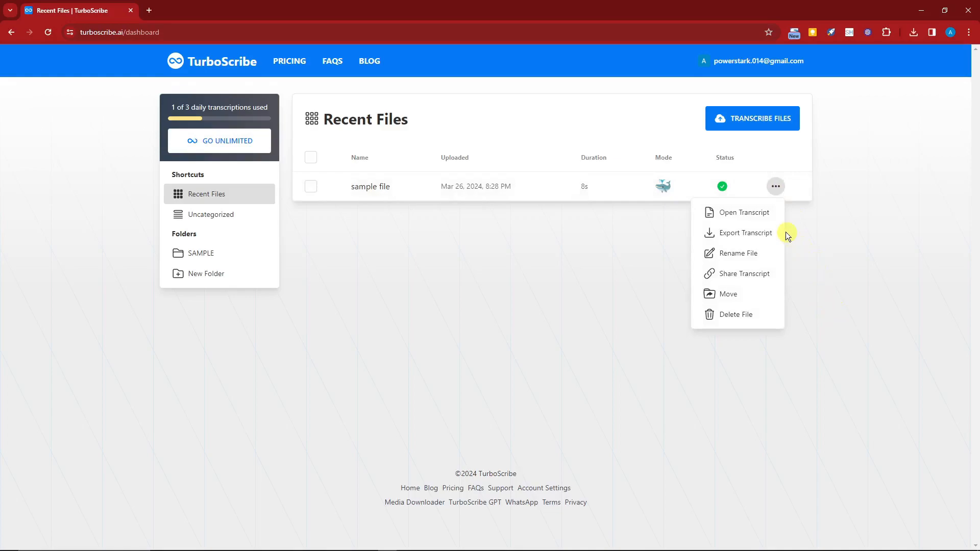
mouse_move(756, 235)
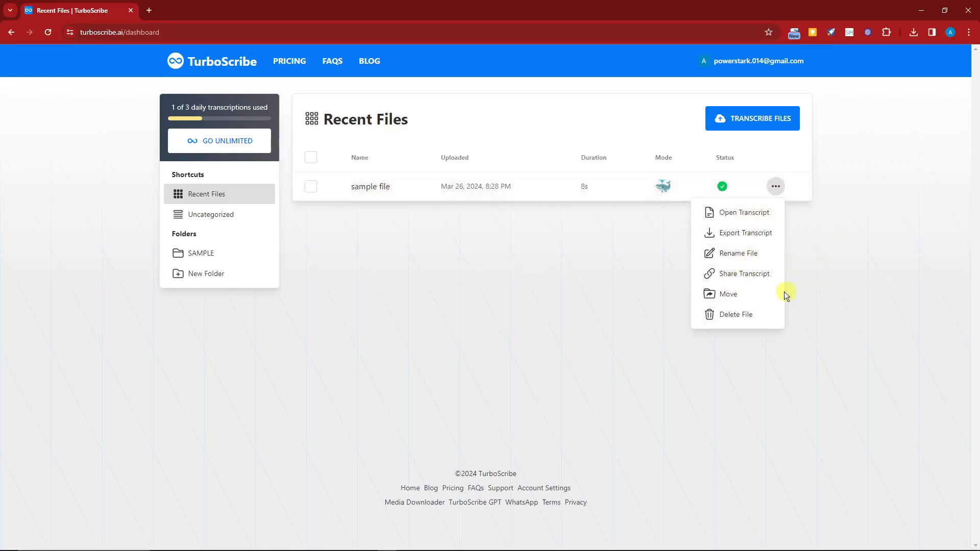
click(728, 294)
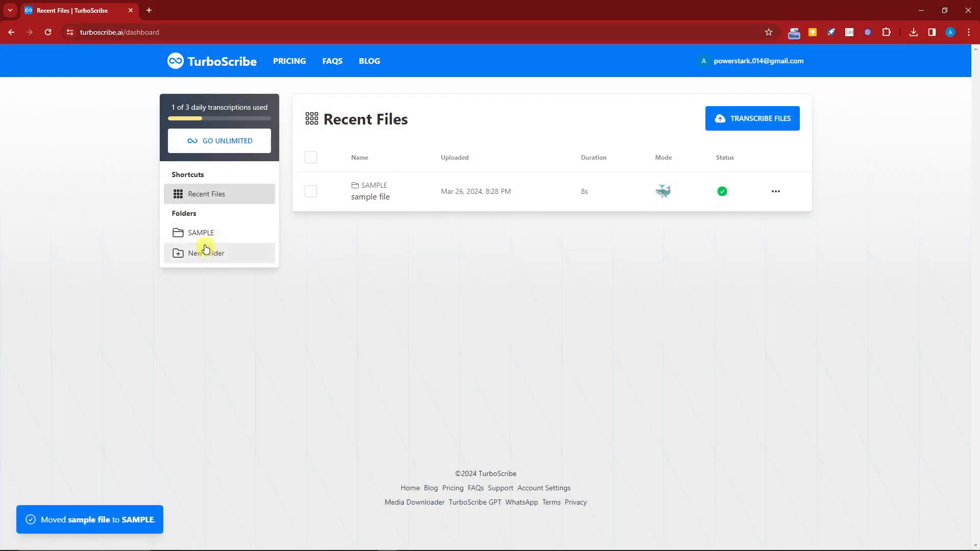
click(201, 233)
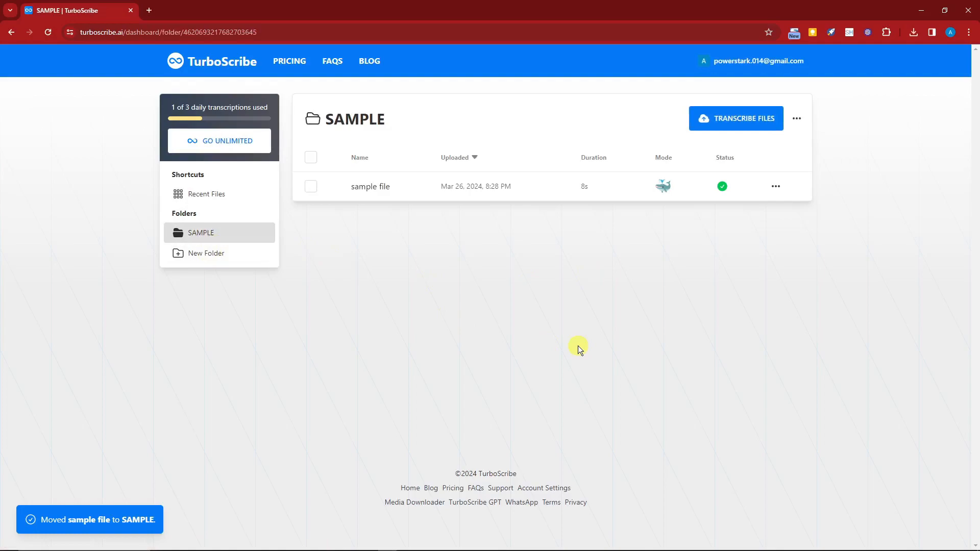